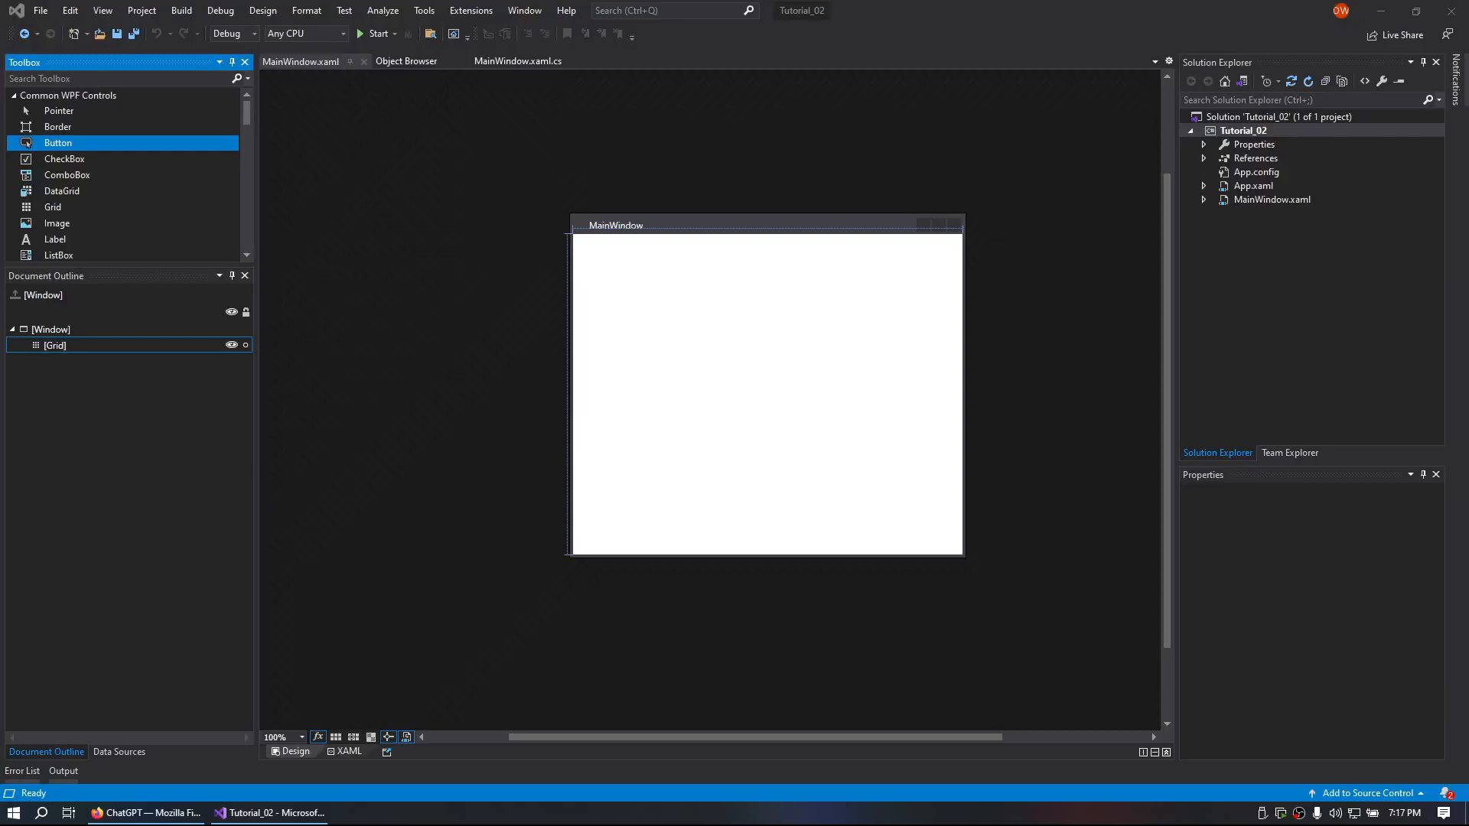
{"action": "mouse_move", "coordinate": [1280, 621]}
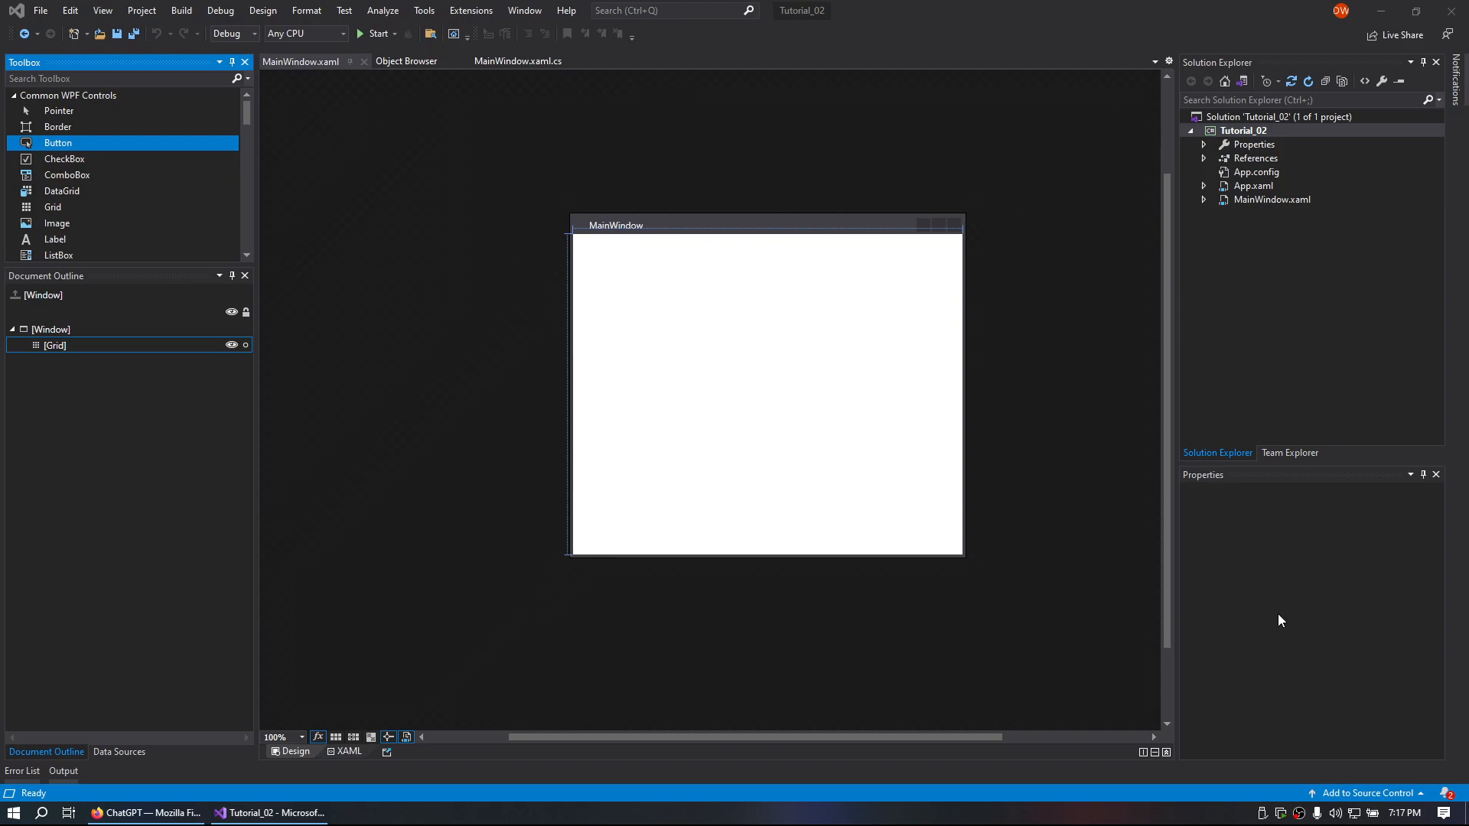
{"action": "mouse_move", "coordinate": [92, 137]}
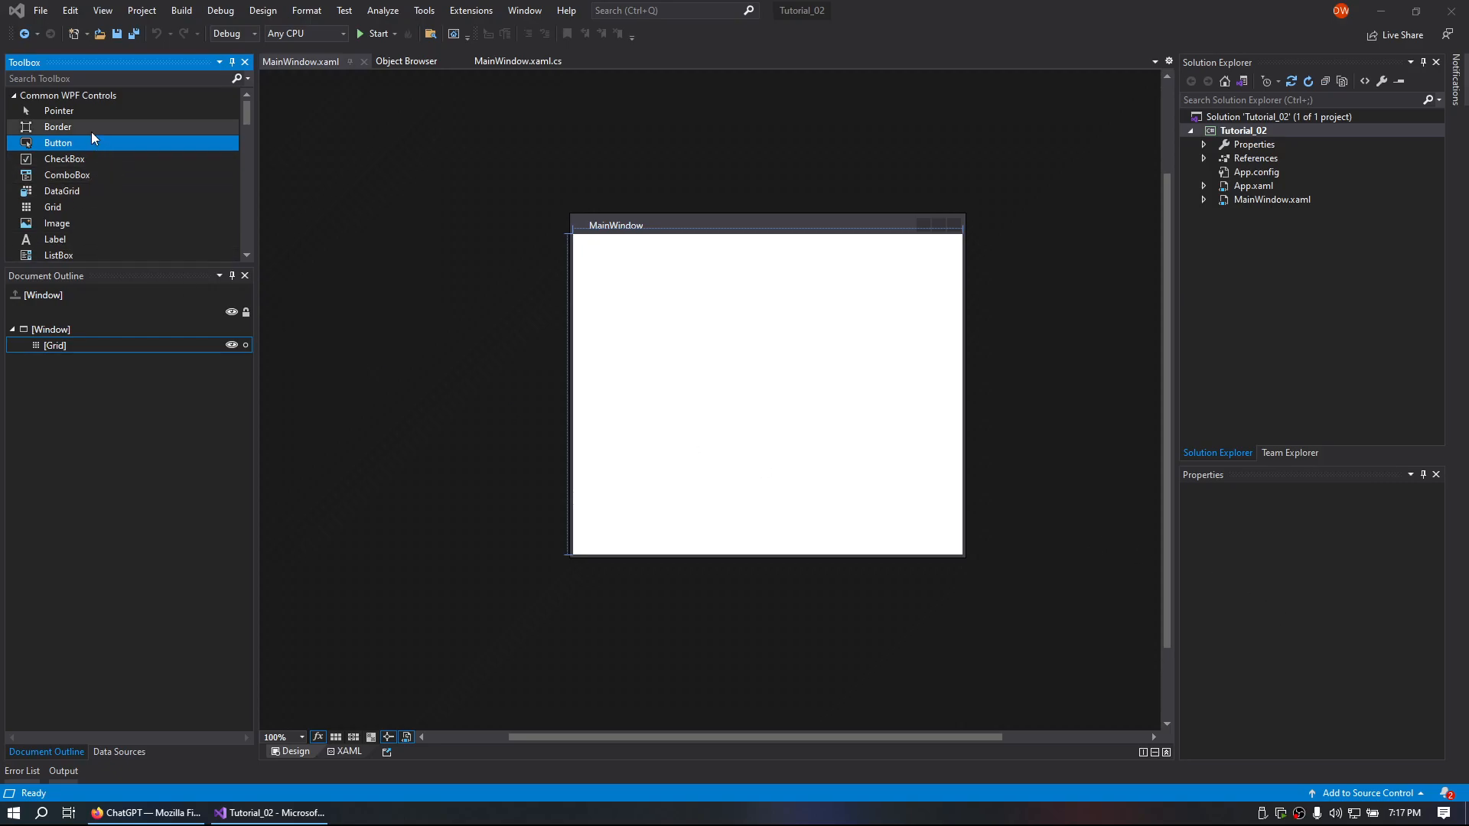
{"action": "mouse_move", "coordinate": [93, 148]}
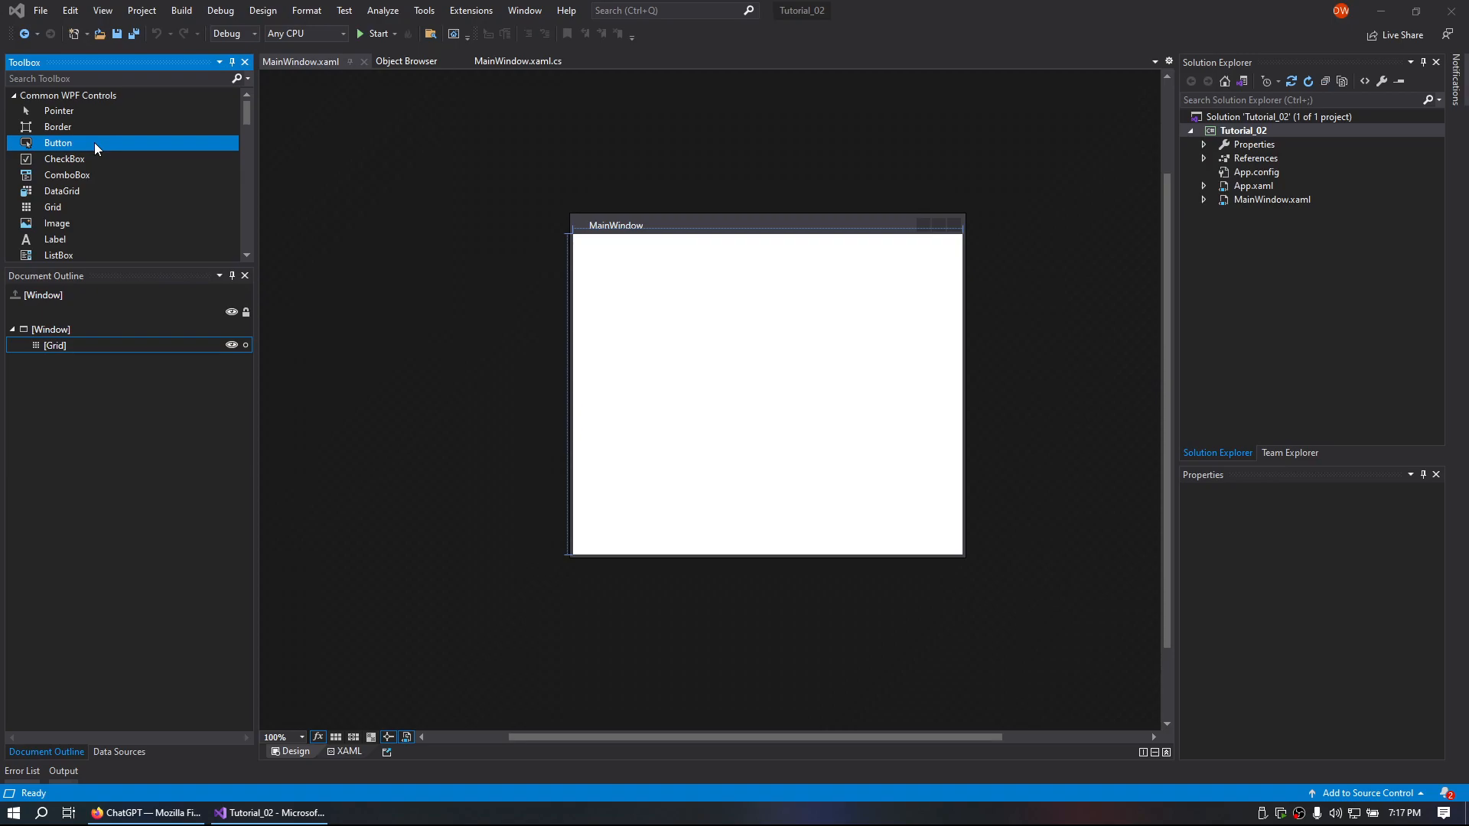
{"action": "mouse_move", "coordinate": [58, 153]}
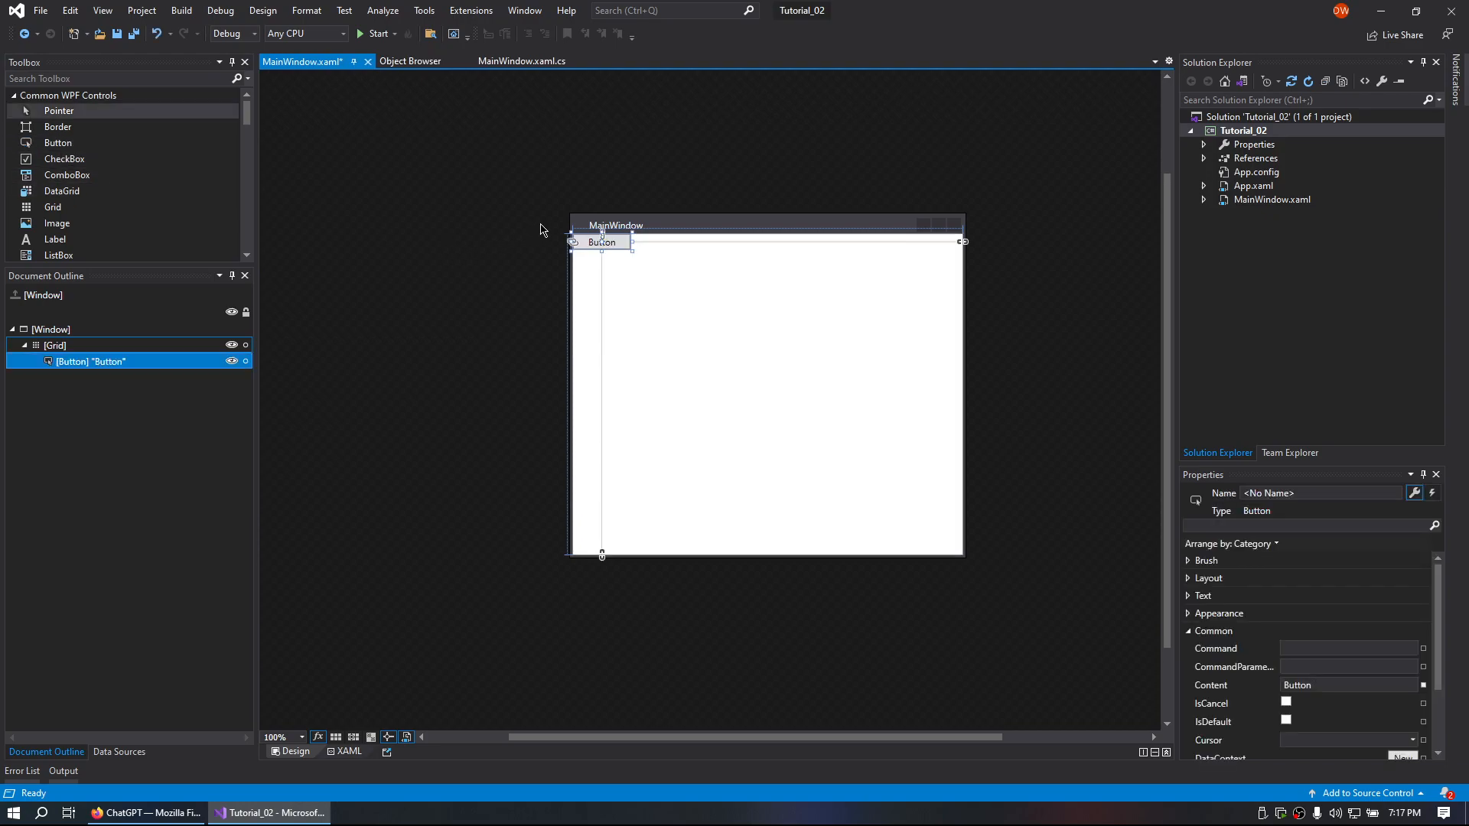
Center the new button, set its content to 'Show Me' and name it button_show.
{"action": "left_click_drag", "start_coordinate": [602, 242], "coordinate": [769, 386]}
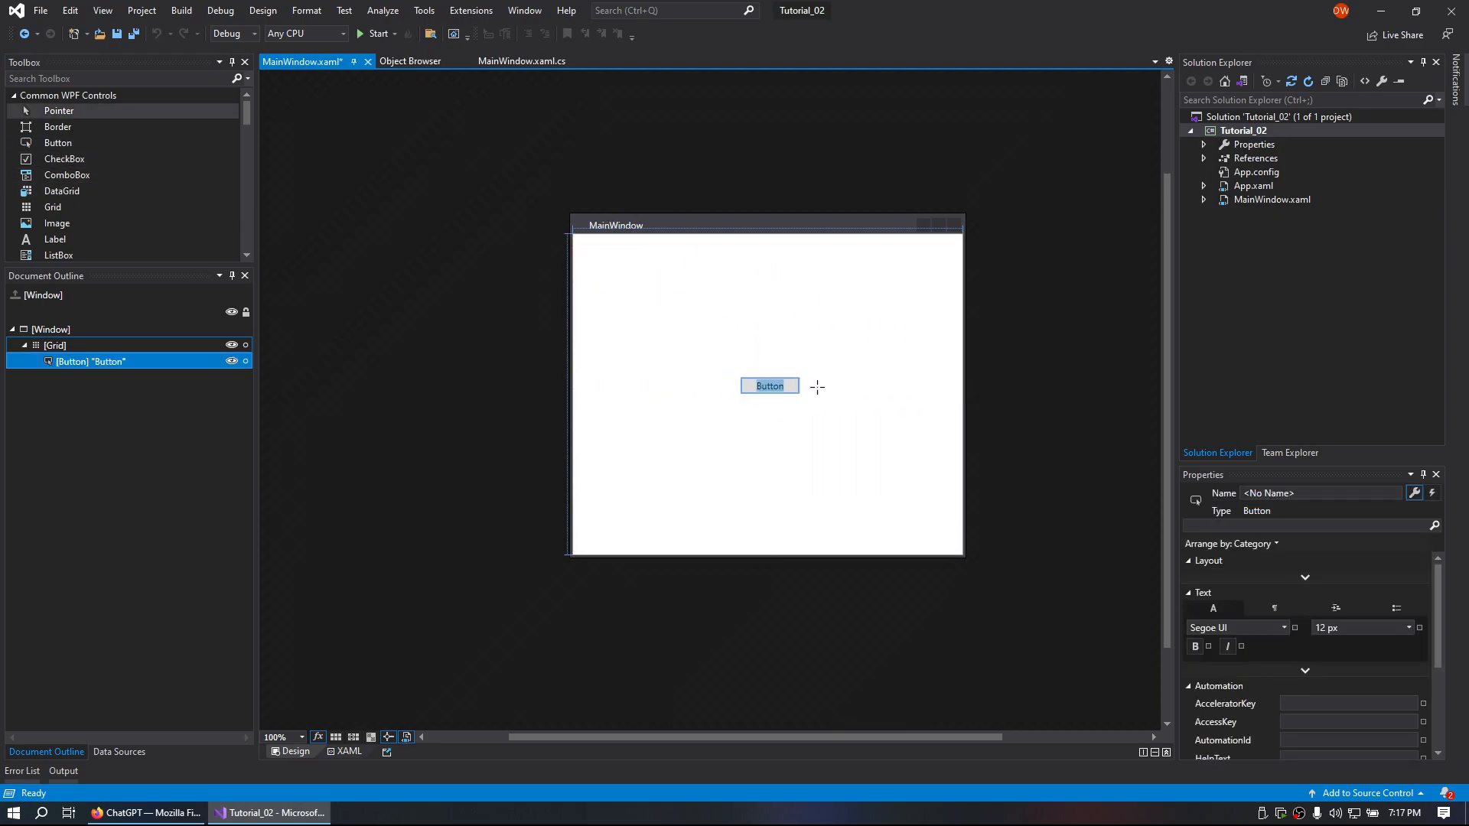
{"action": "type", "text": "Show Me"}
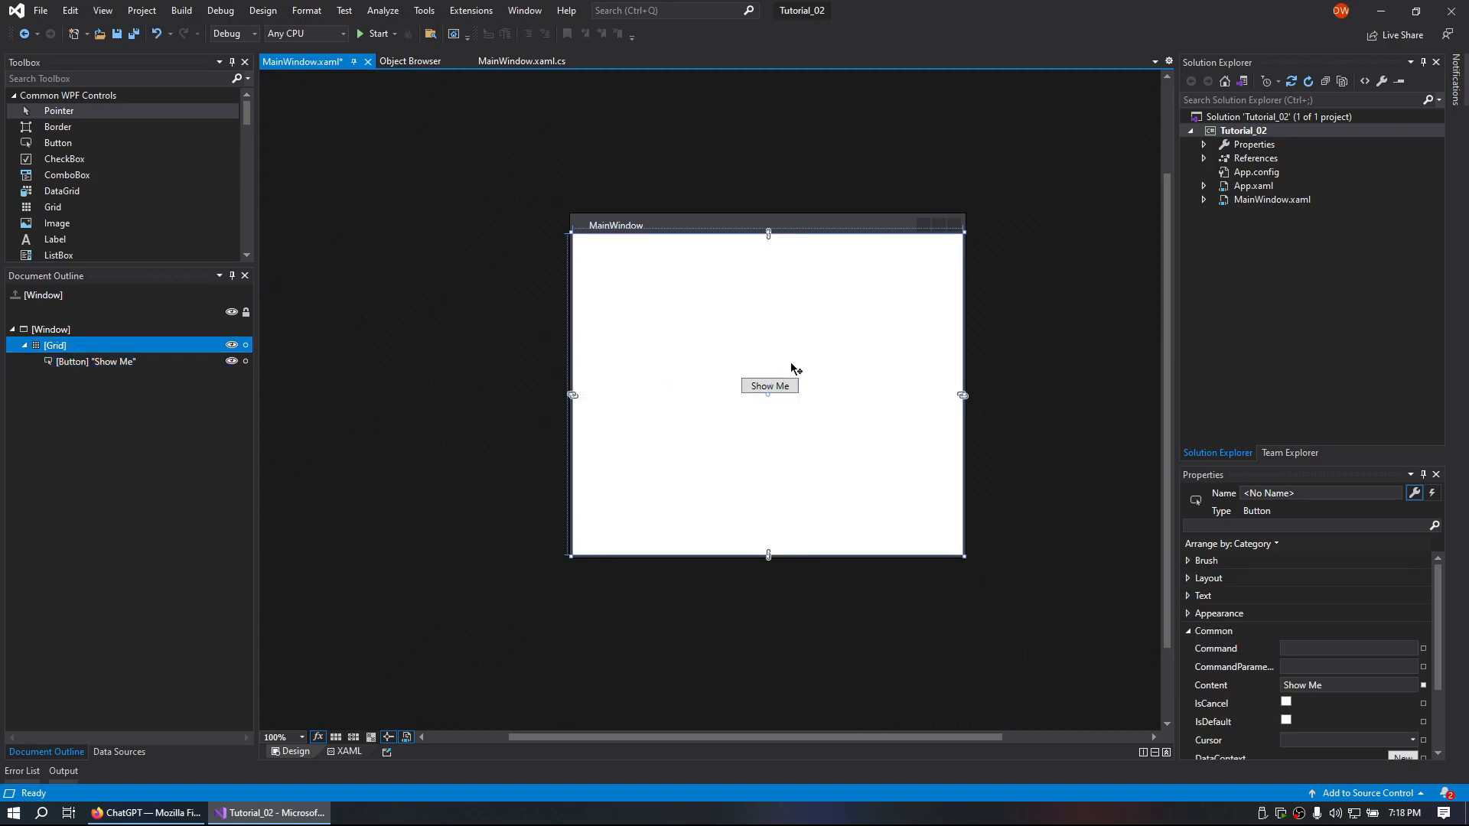
{"action": "left_click", "coordinate": [97, 360]}
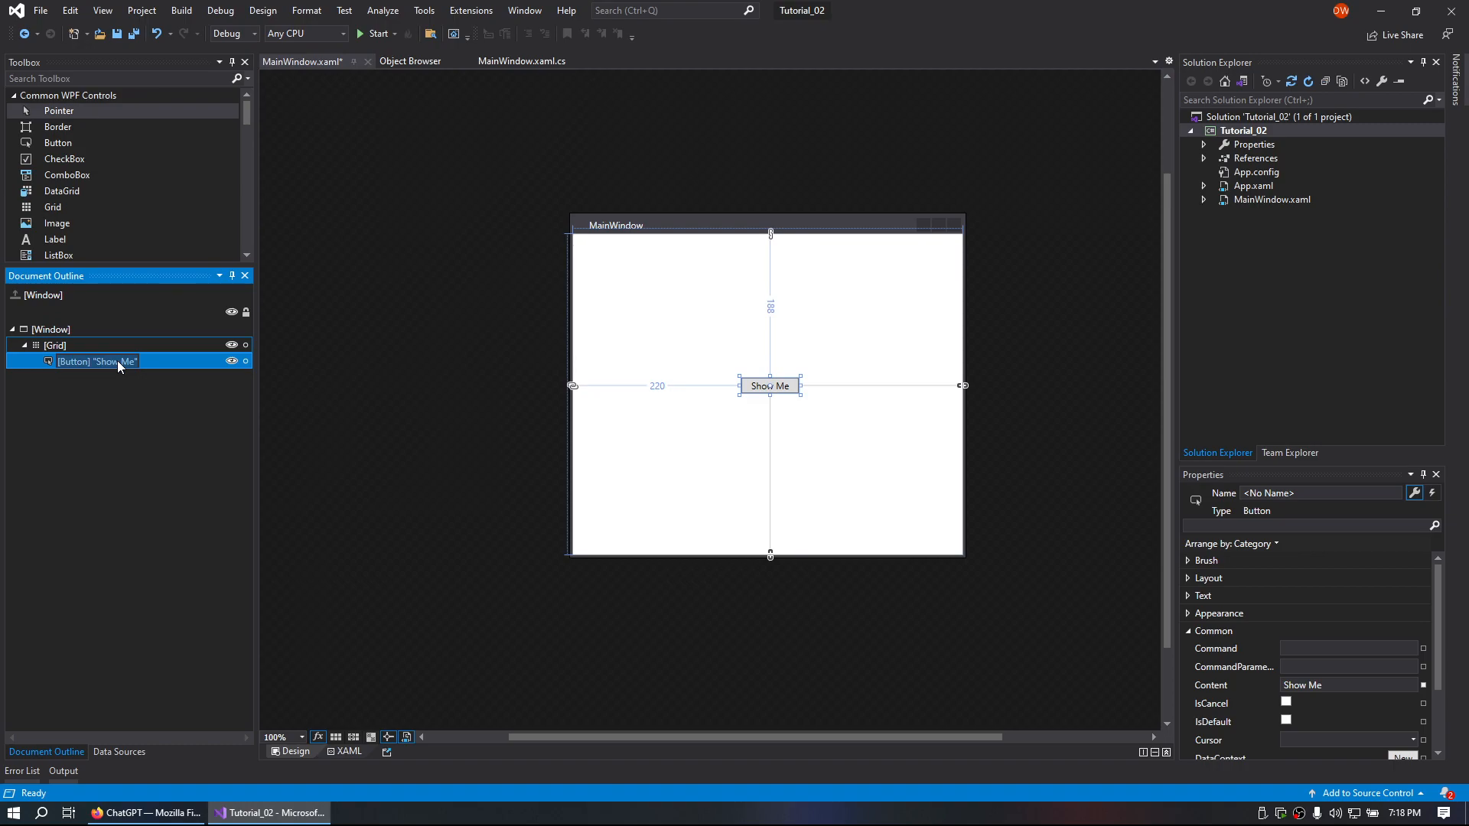
{"action": "type", "text": "button_show"}
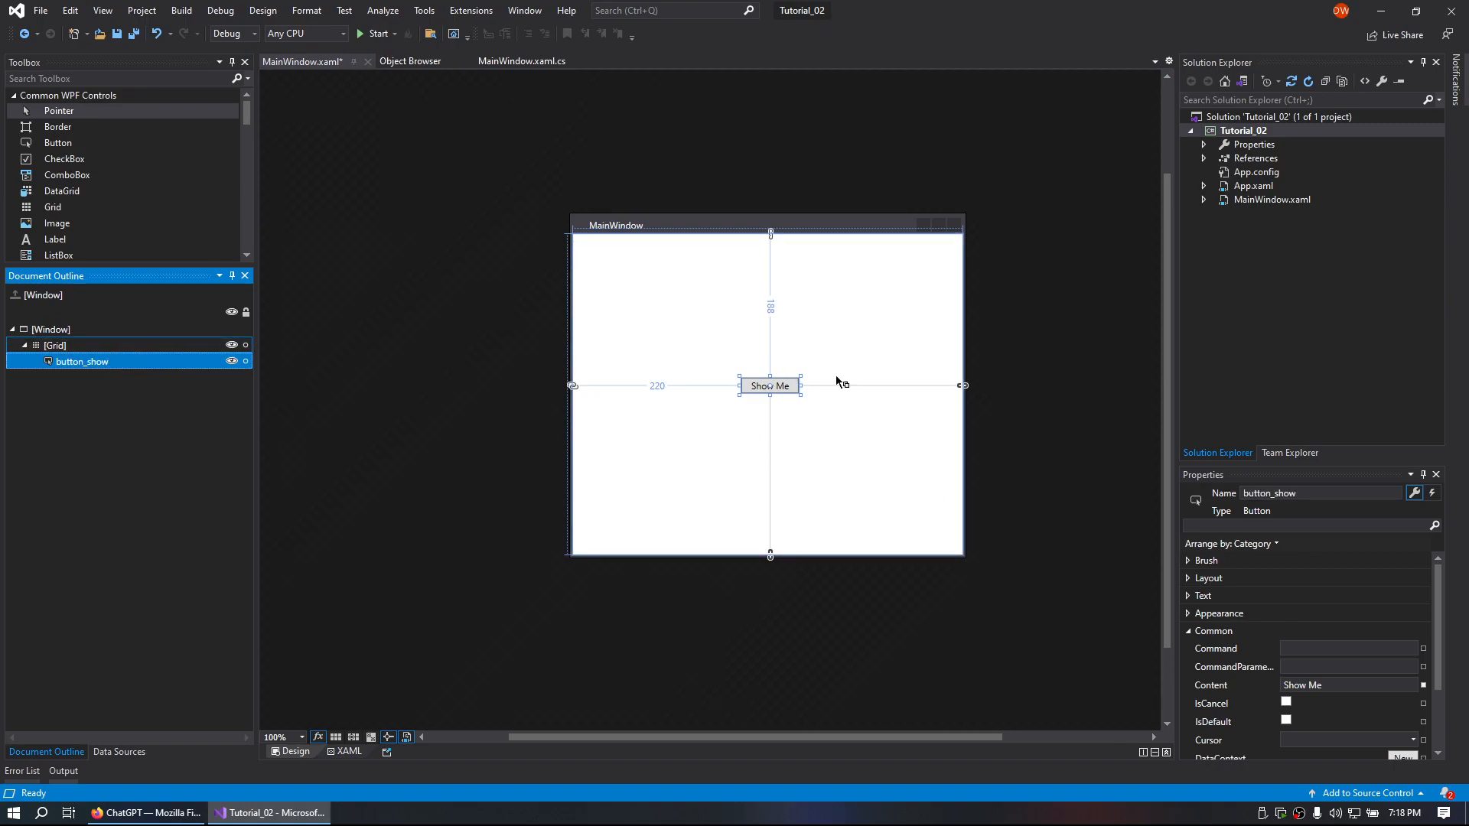
{"action": "mouse_move", "coordinate": [1432, 494]}
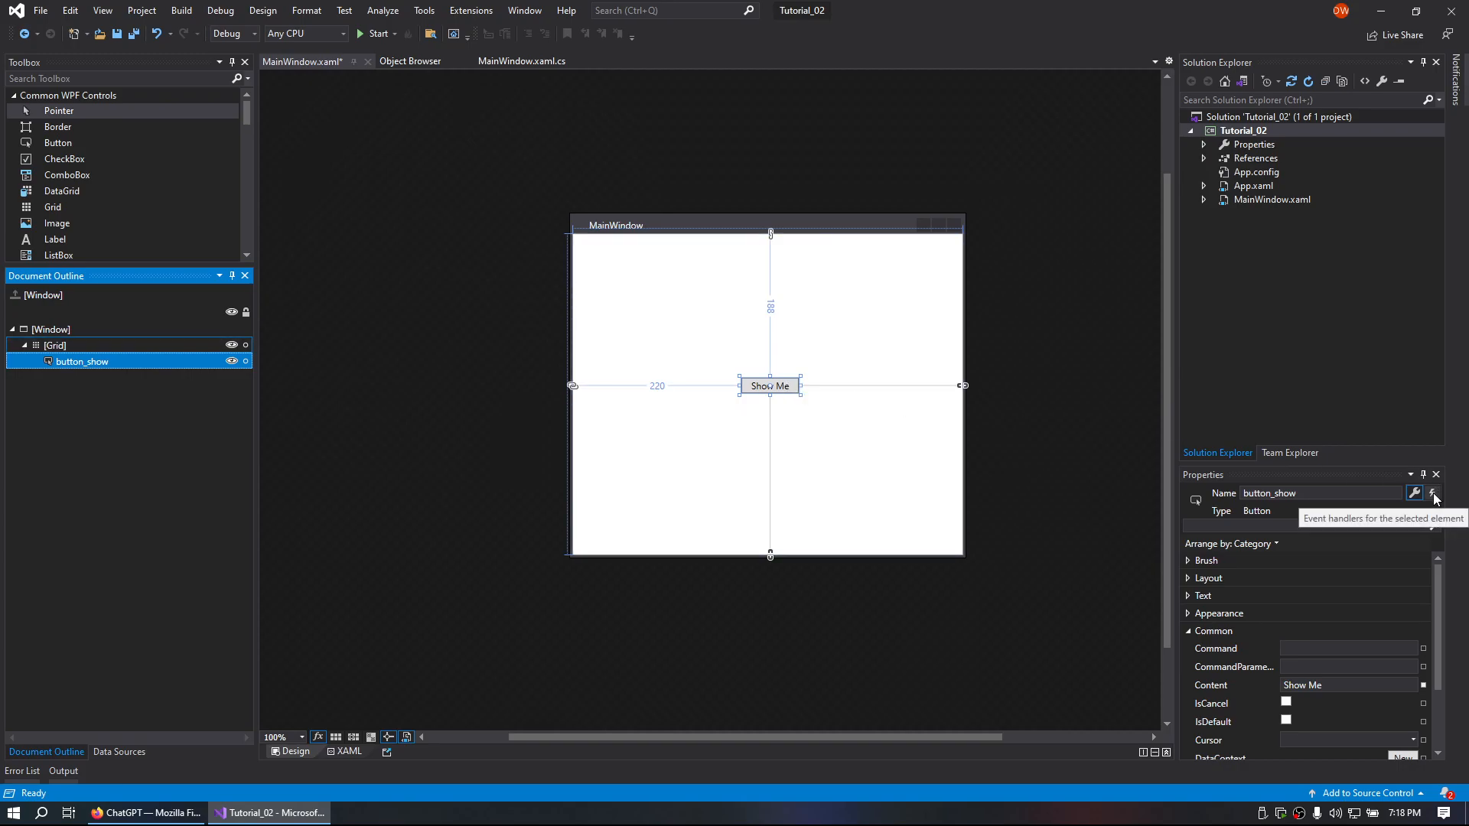
Create the button_show_Click handler from the Properties event list, then switch to Firefox.
{"action": "left_click", "coordinate": [1432, 494]}
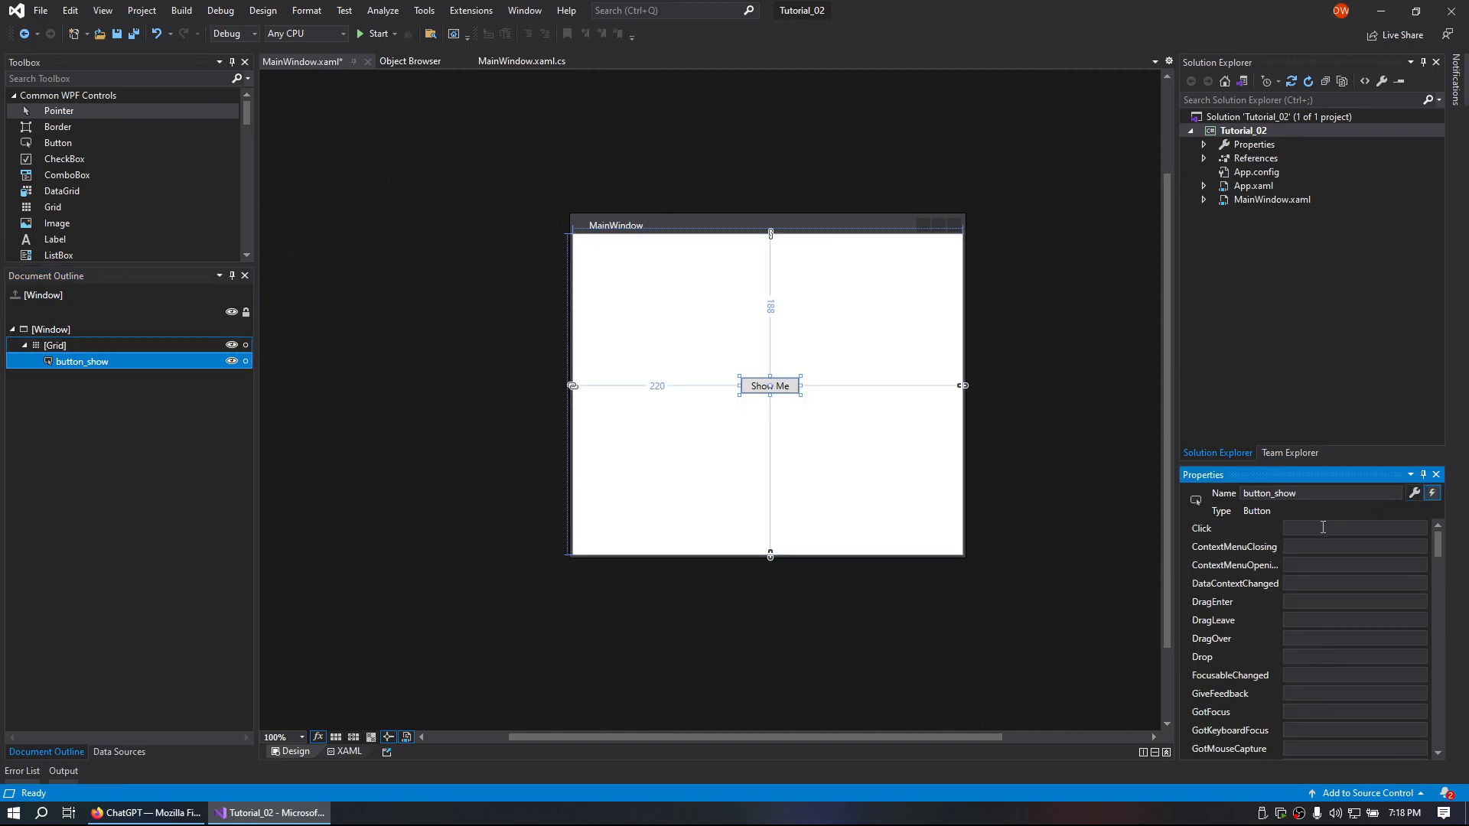
{"action": "type", "text": "button_show_Click(object sender, RoutedEventArgs e"}
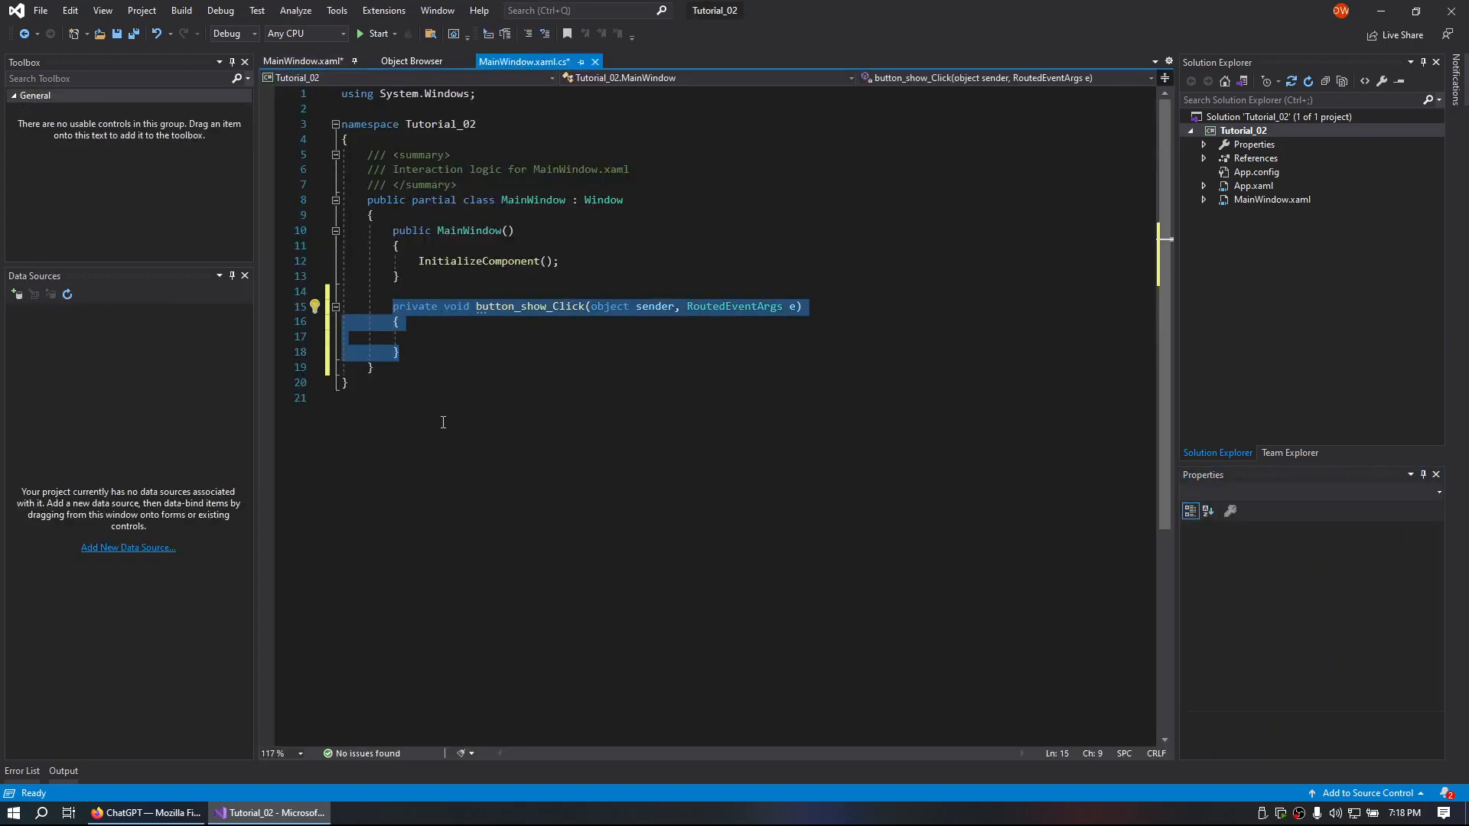
{"action": "mouse_move", "coordinate": [359, 634]}
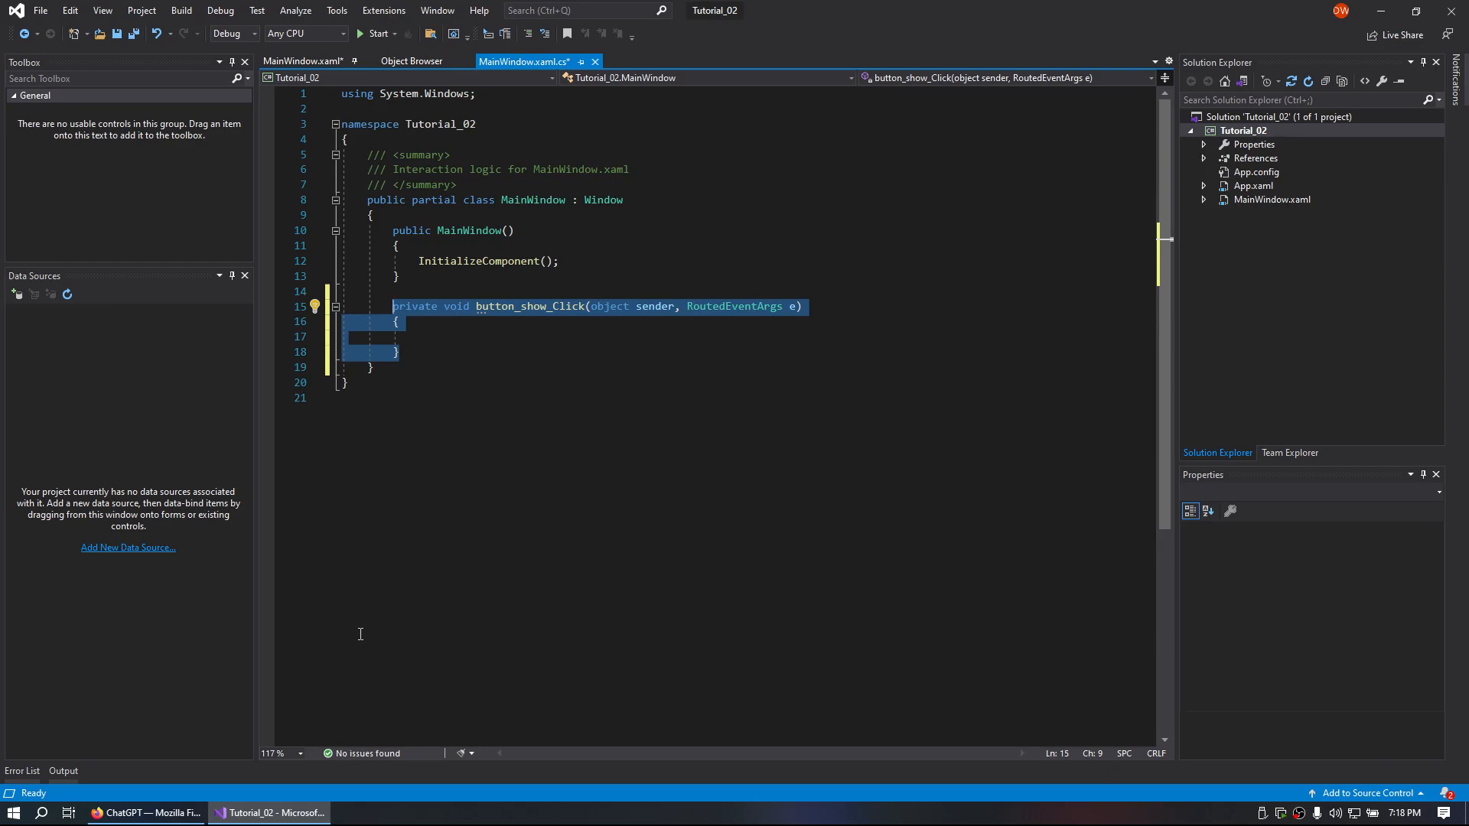
{"action": "left_click", "coordinate": [145, 812]}
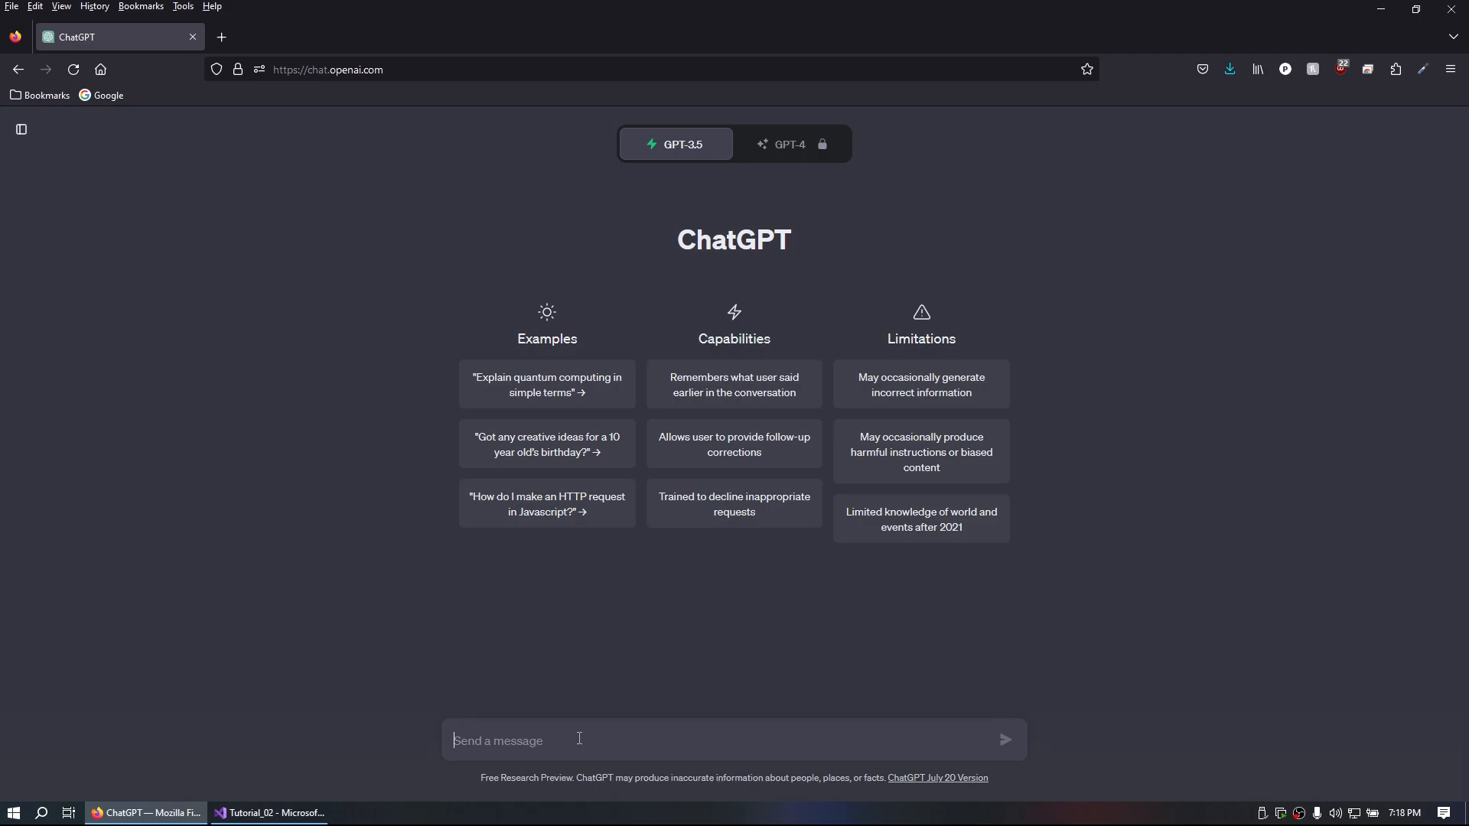
Write a ChatGPT prompt for system name and drive space, pasting the button_show_Click stub.
{"action": "type", "text": "I want to m"}
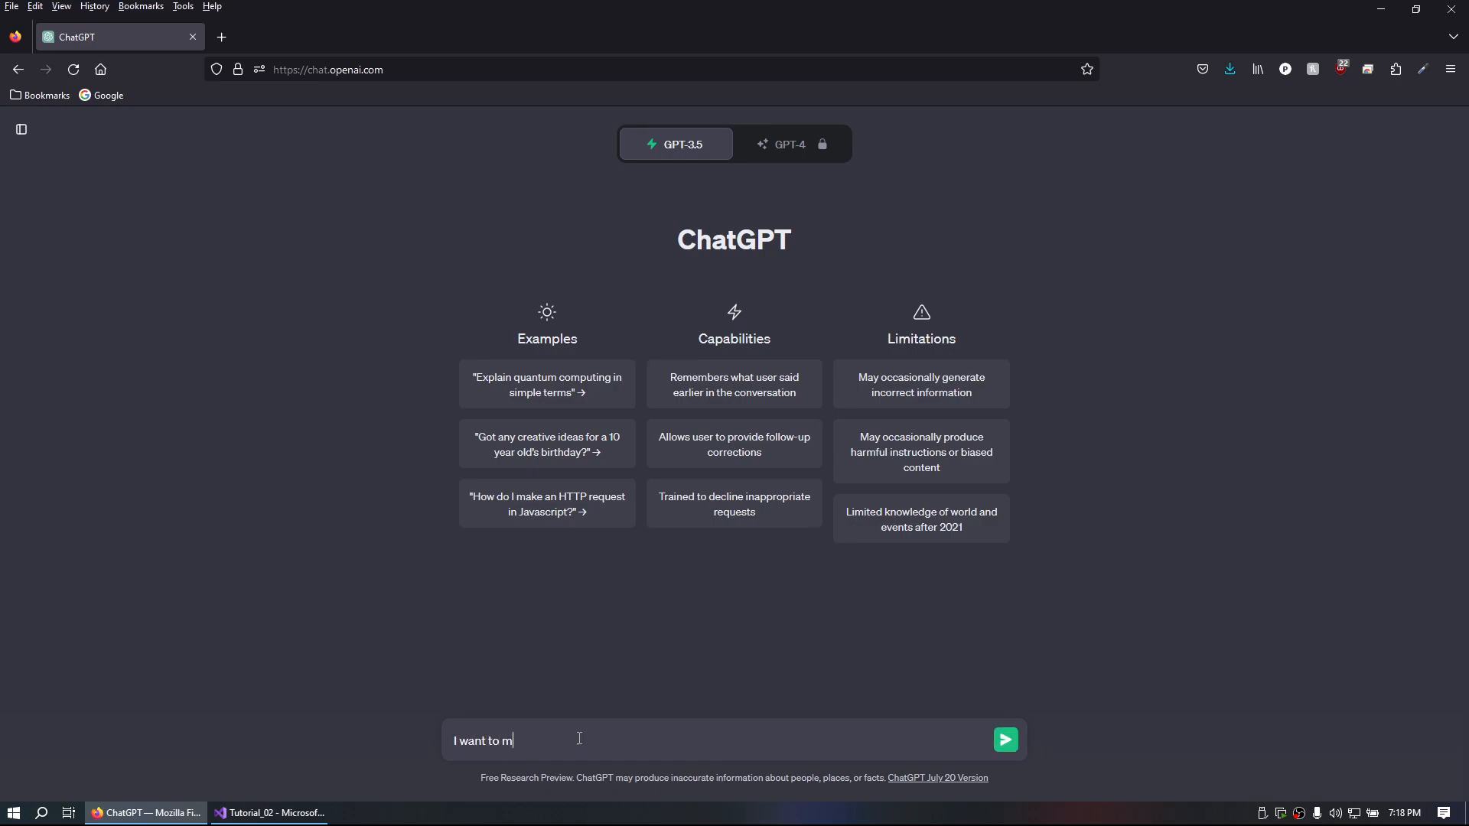
{"action": "type", "text": "ake a application in WPF that will show me my system n"}
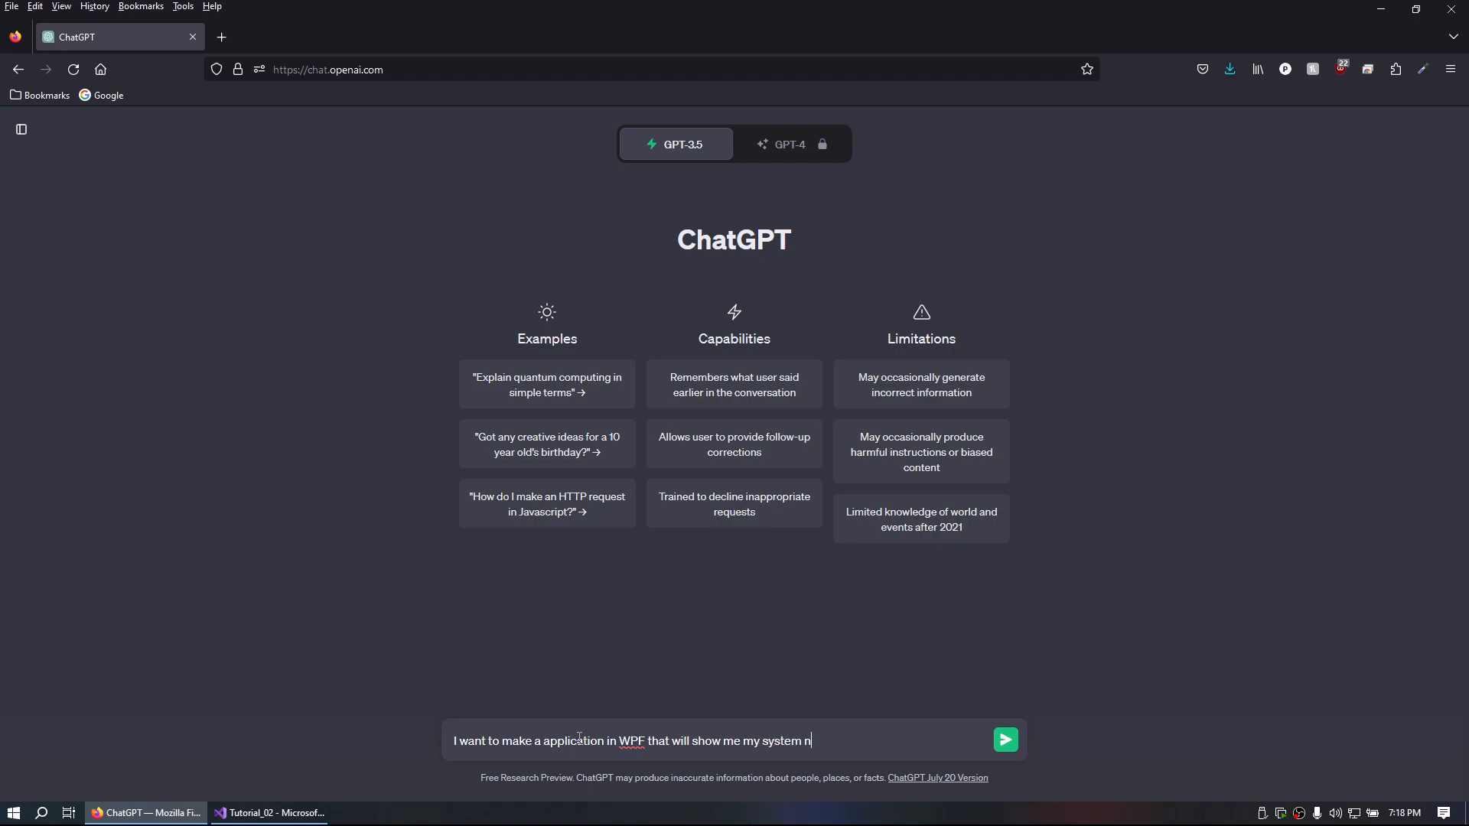
{"action": "type", "text": "ame,"}
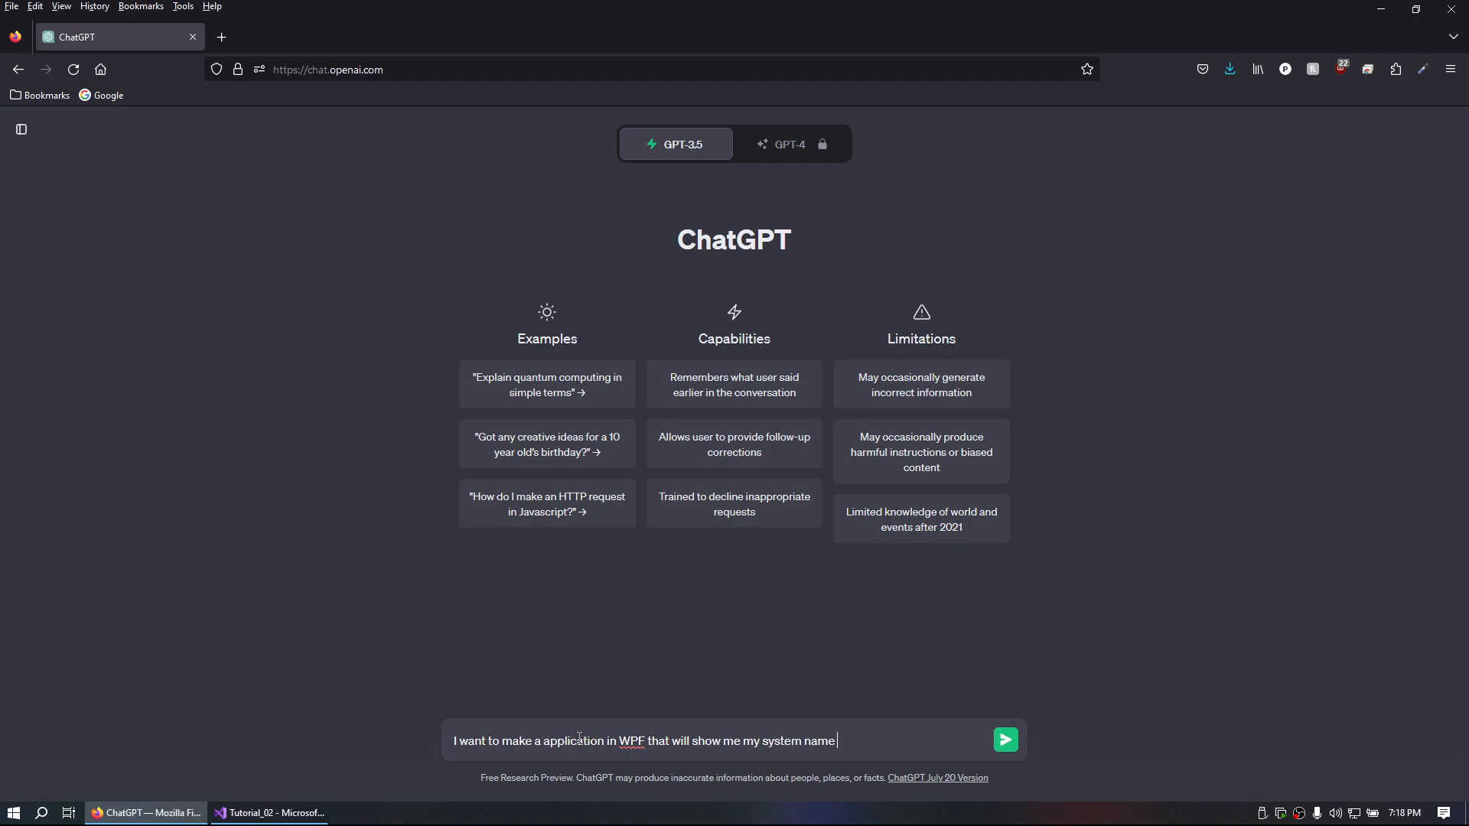
{"action": "type", "text": "and how much ha"}
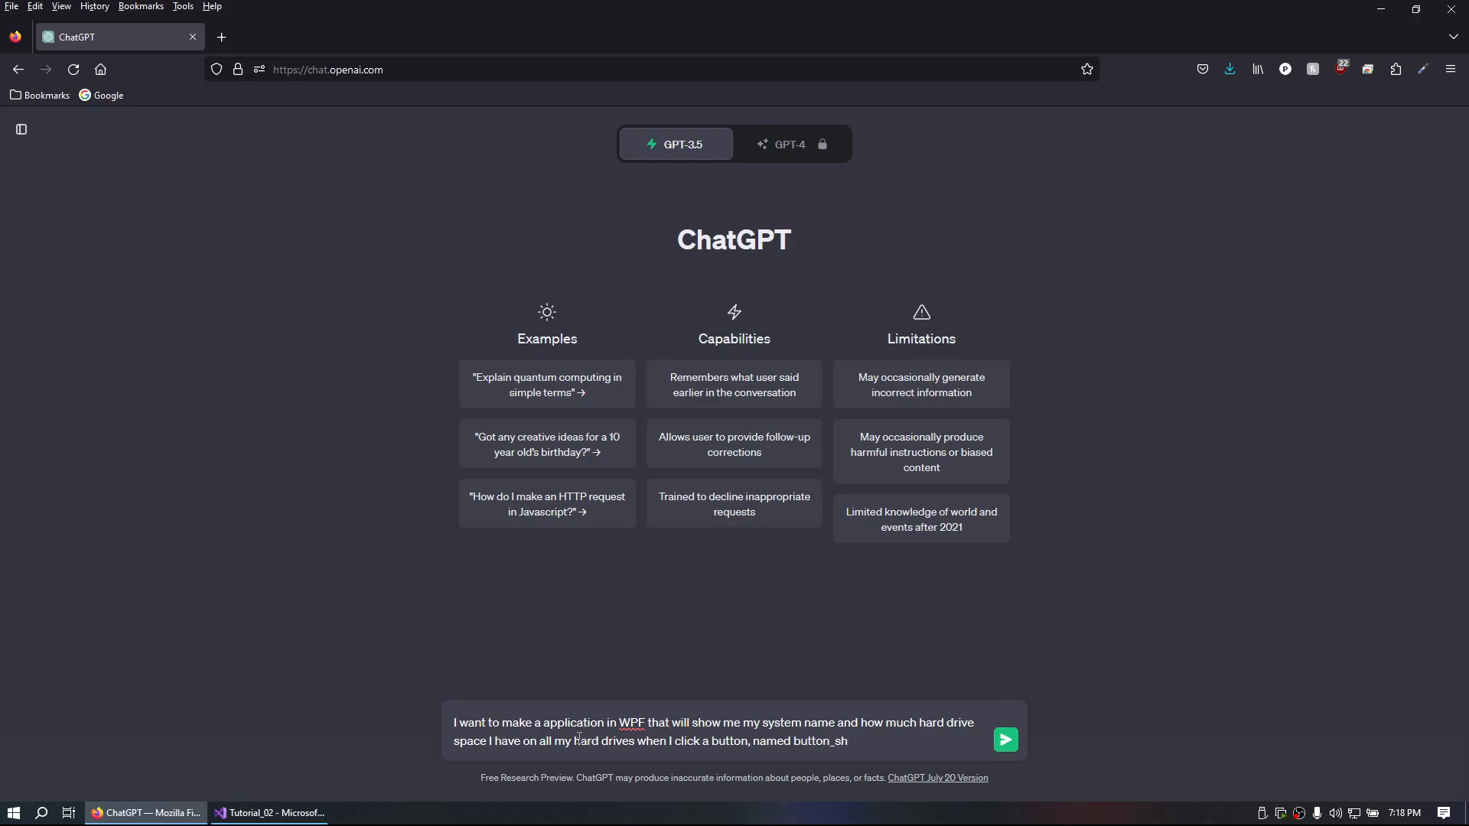
{"action": "type", "text": "ow.  This is the code I"}
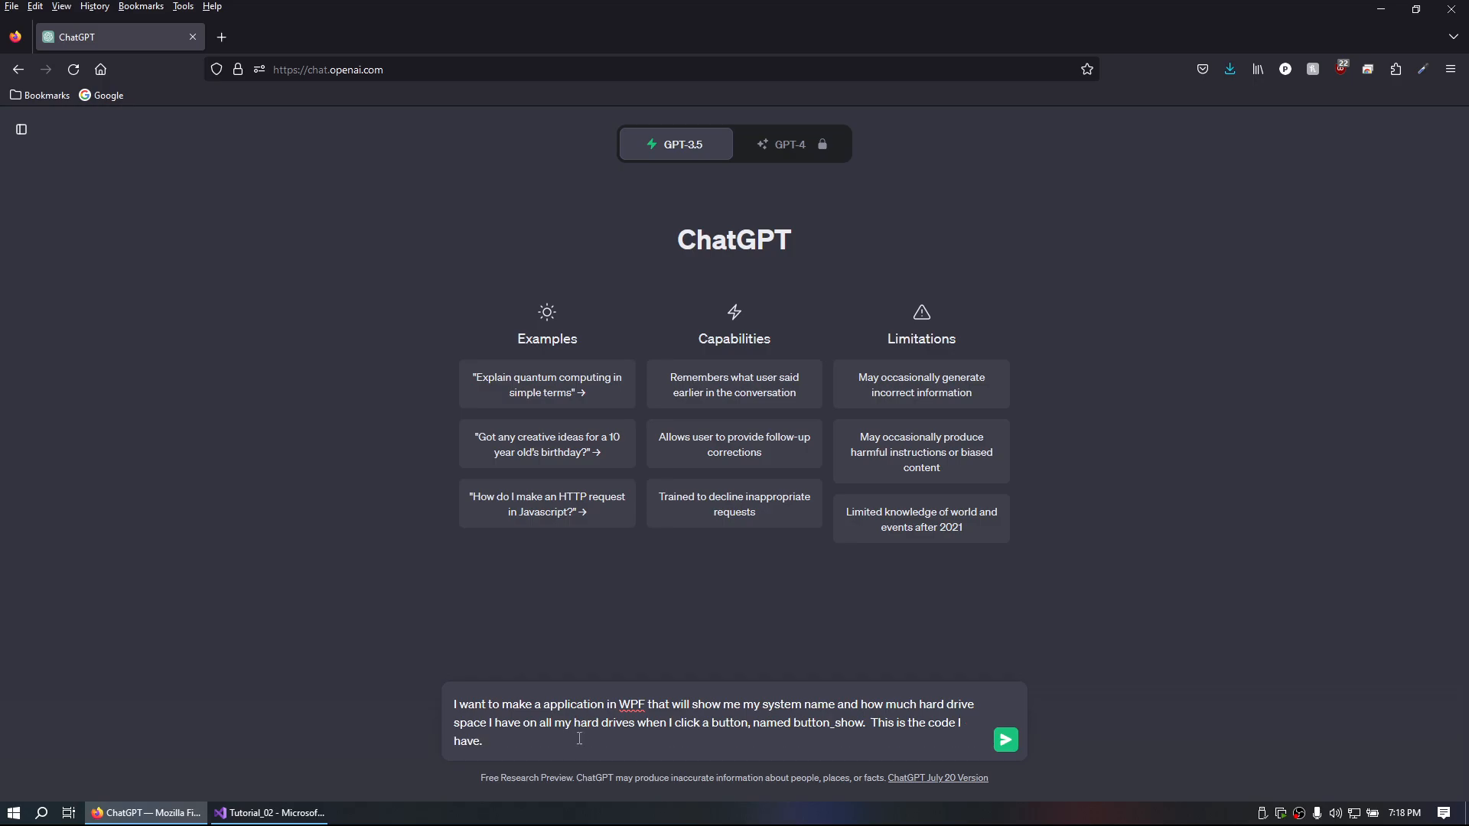
{"action": "type", "text": "private void button_show_Click(object sender, RoutedEventArgs e)"}
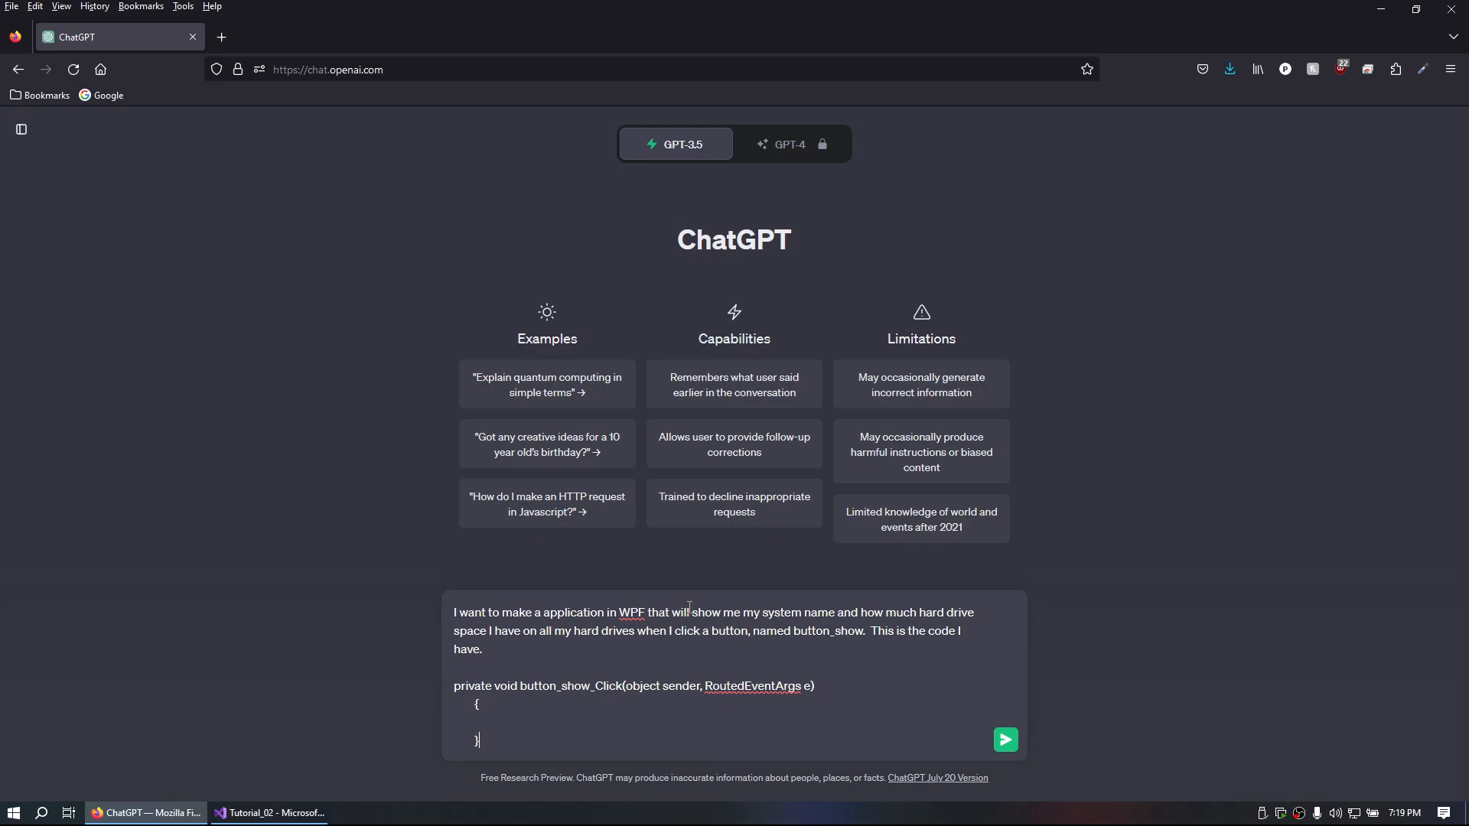
{"action": "mouse_move", "coordinate": [680, 615]}
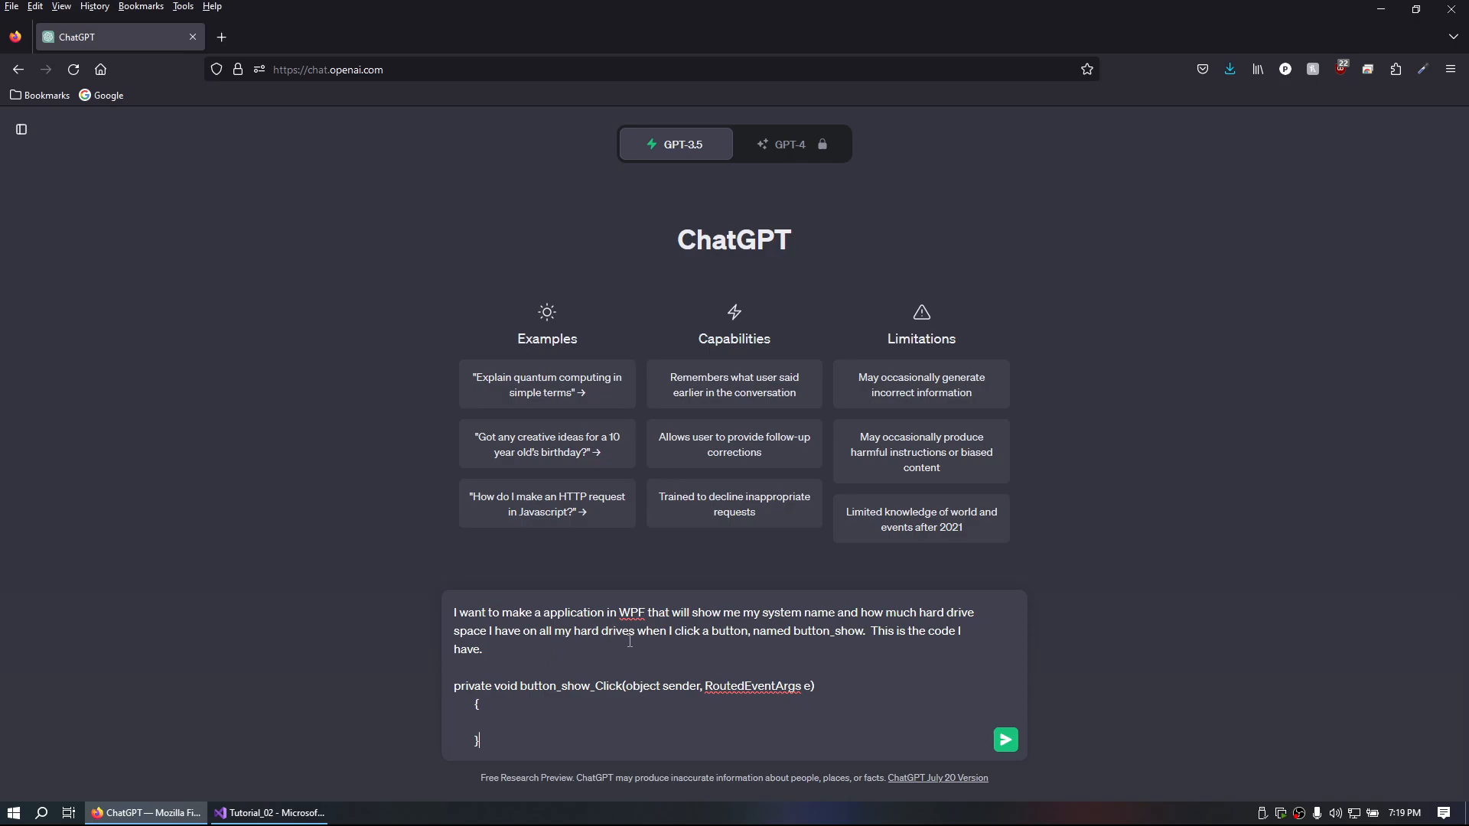
{"action": "mouse_move", "coordinate": [1003, 753]}
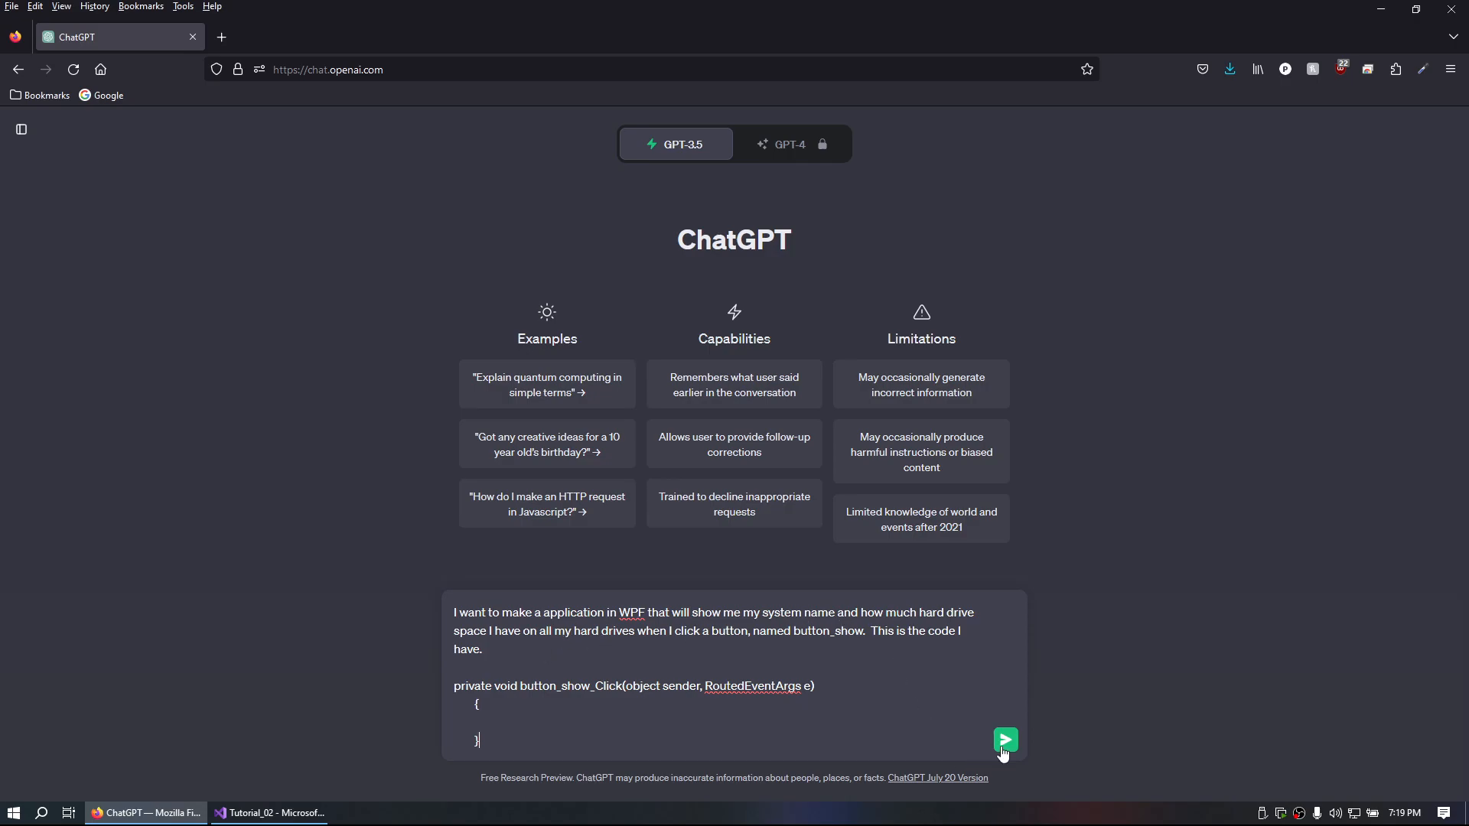
Send the prompt and scroll through ChatGPT's GetSystemInfo code response.
{"action": "left_click", "coordinate": [1006, 740]}
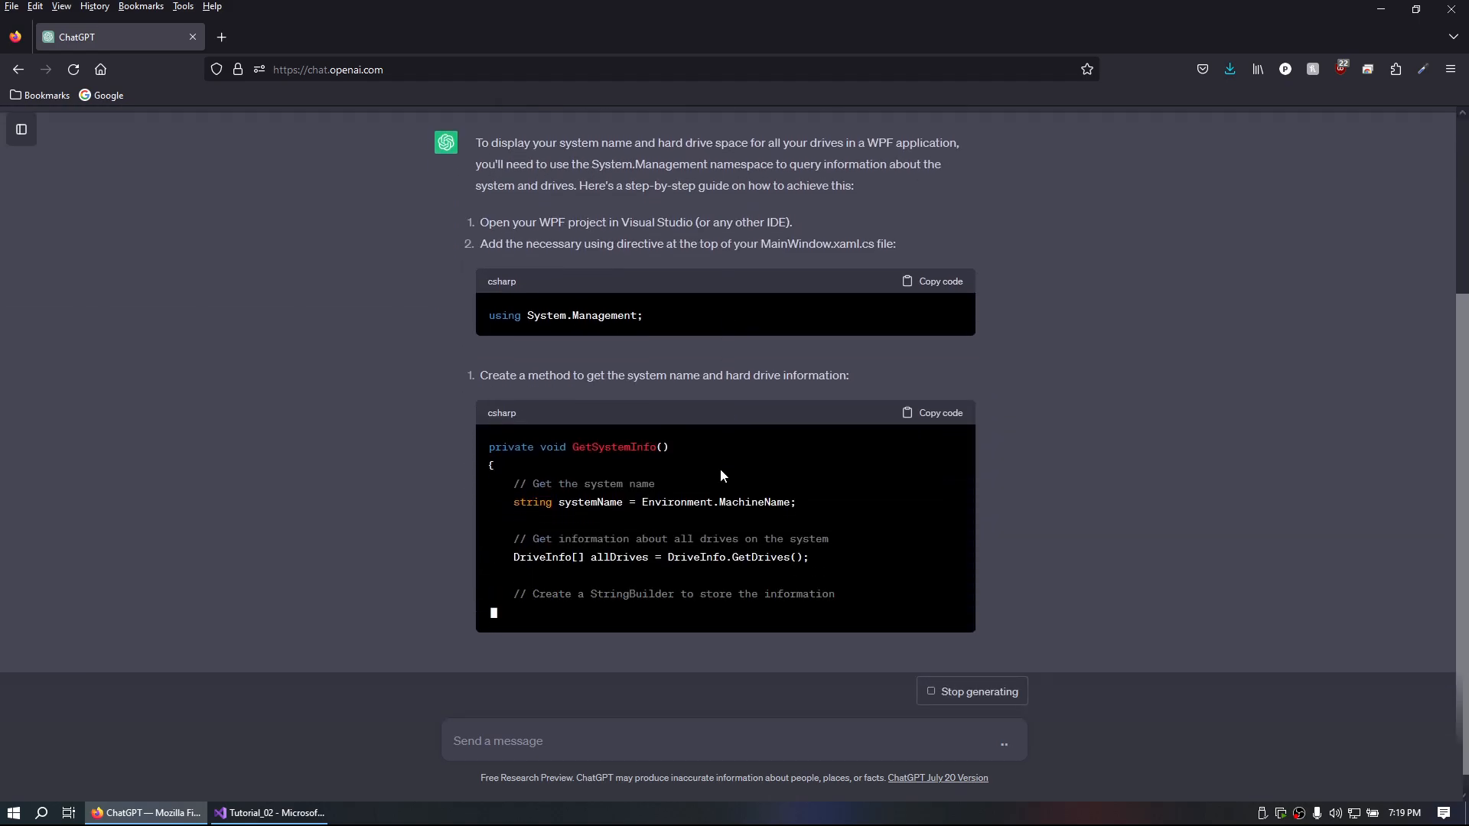
{"action": "scroll", "scroll_direction": "down", "scroll_amount": 3}
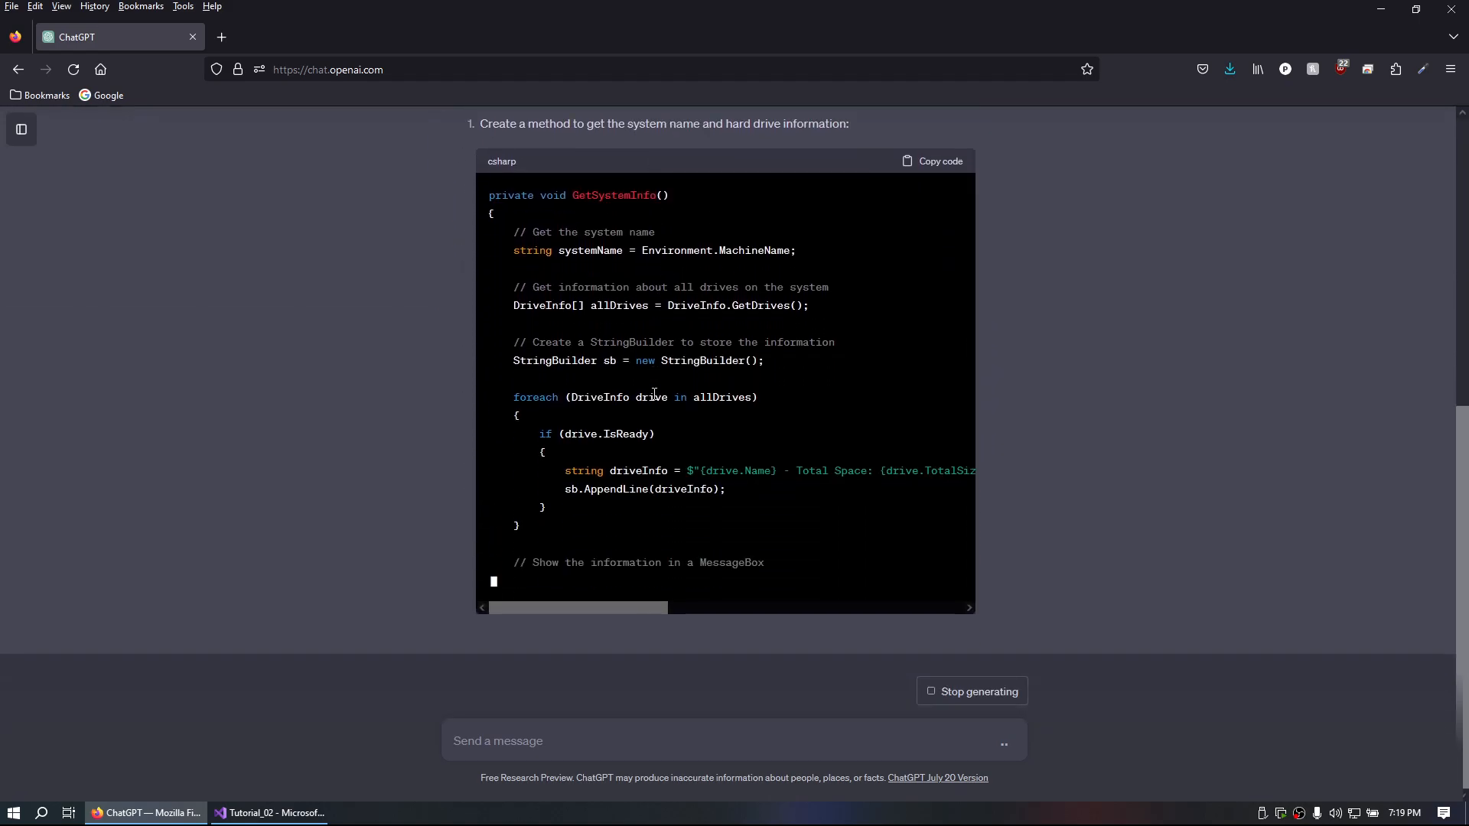
{"action": "scroll", "scroll_direction": "down", "scroll_amount": 3}
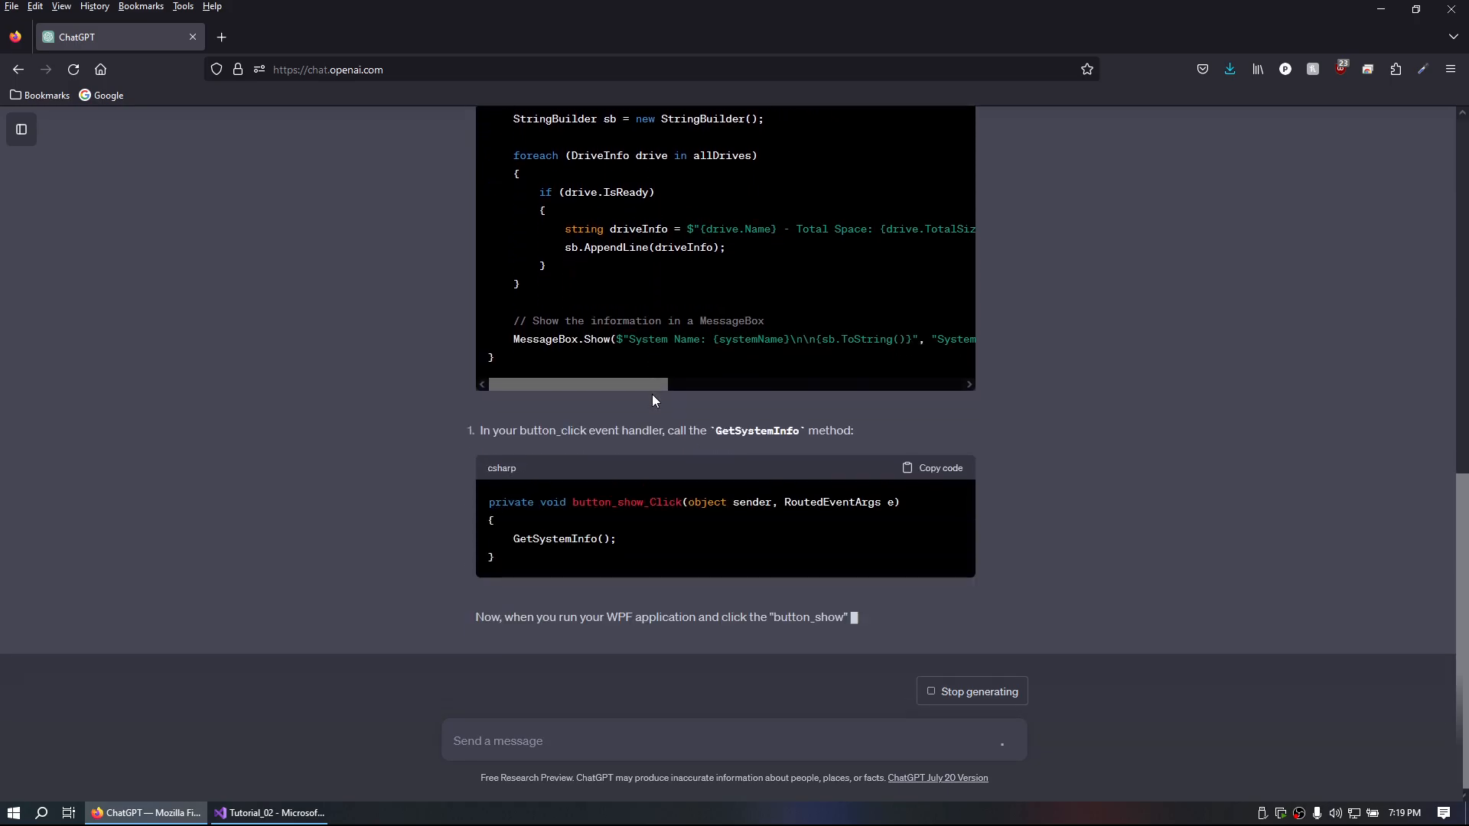
{"action": "scroll", "scroll_direction": "down", "scroll_amount": 3}
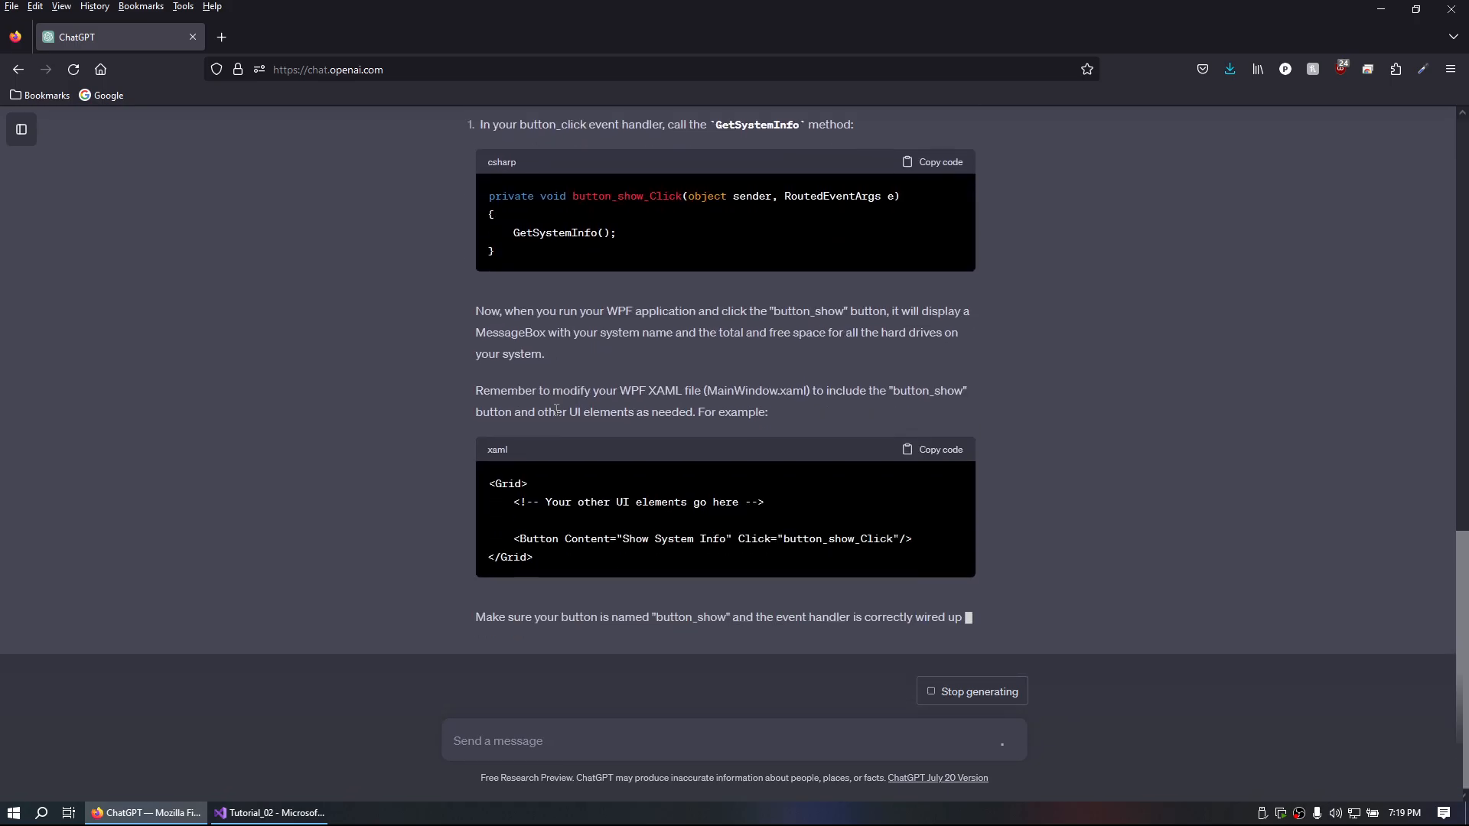
{"action": "scroll", "scroll_direction": "up", "scroll_amount": 3}
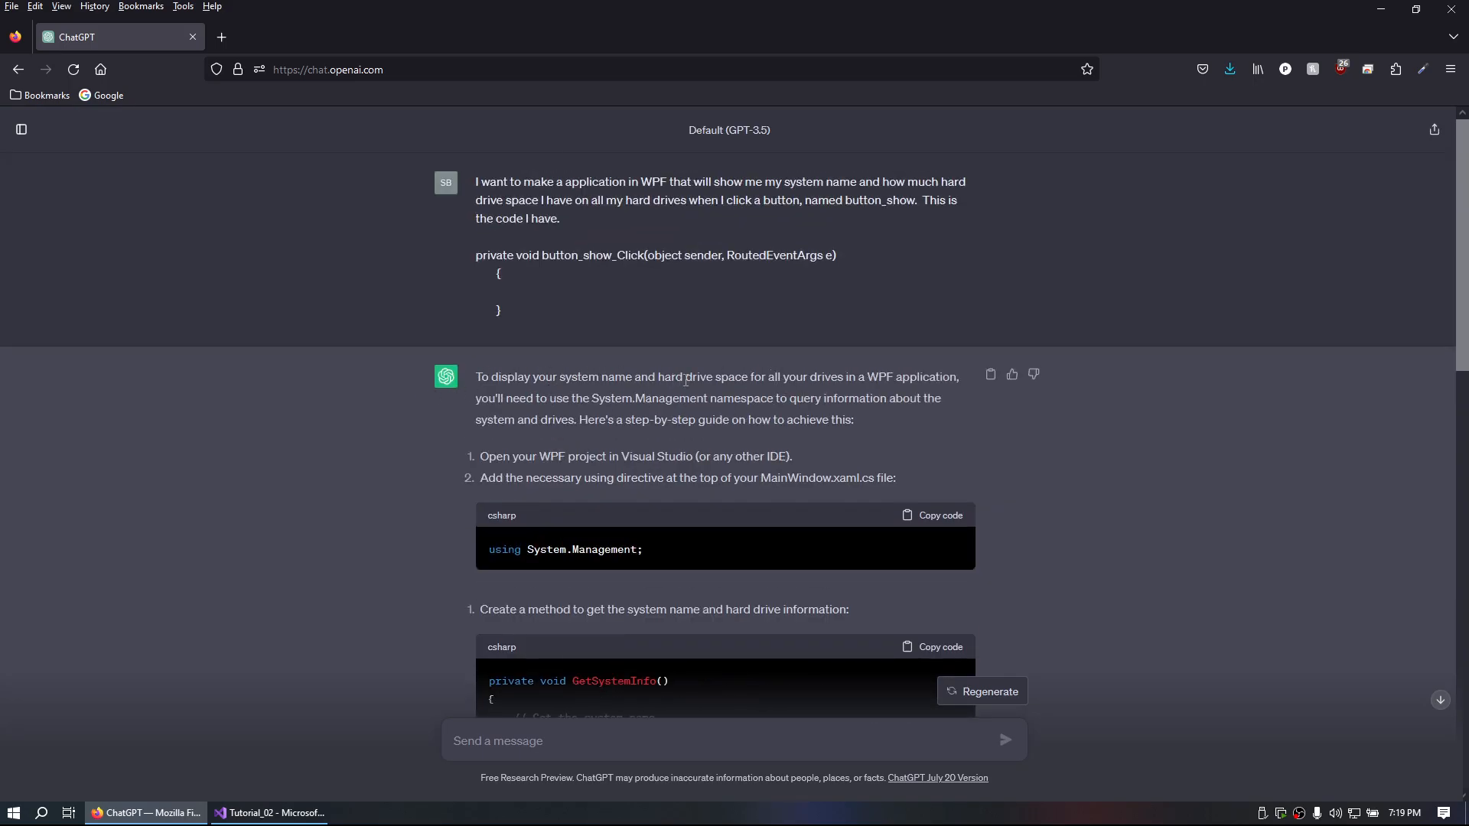
{"action": "mouse_move", "coordinate": [574, 392]}
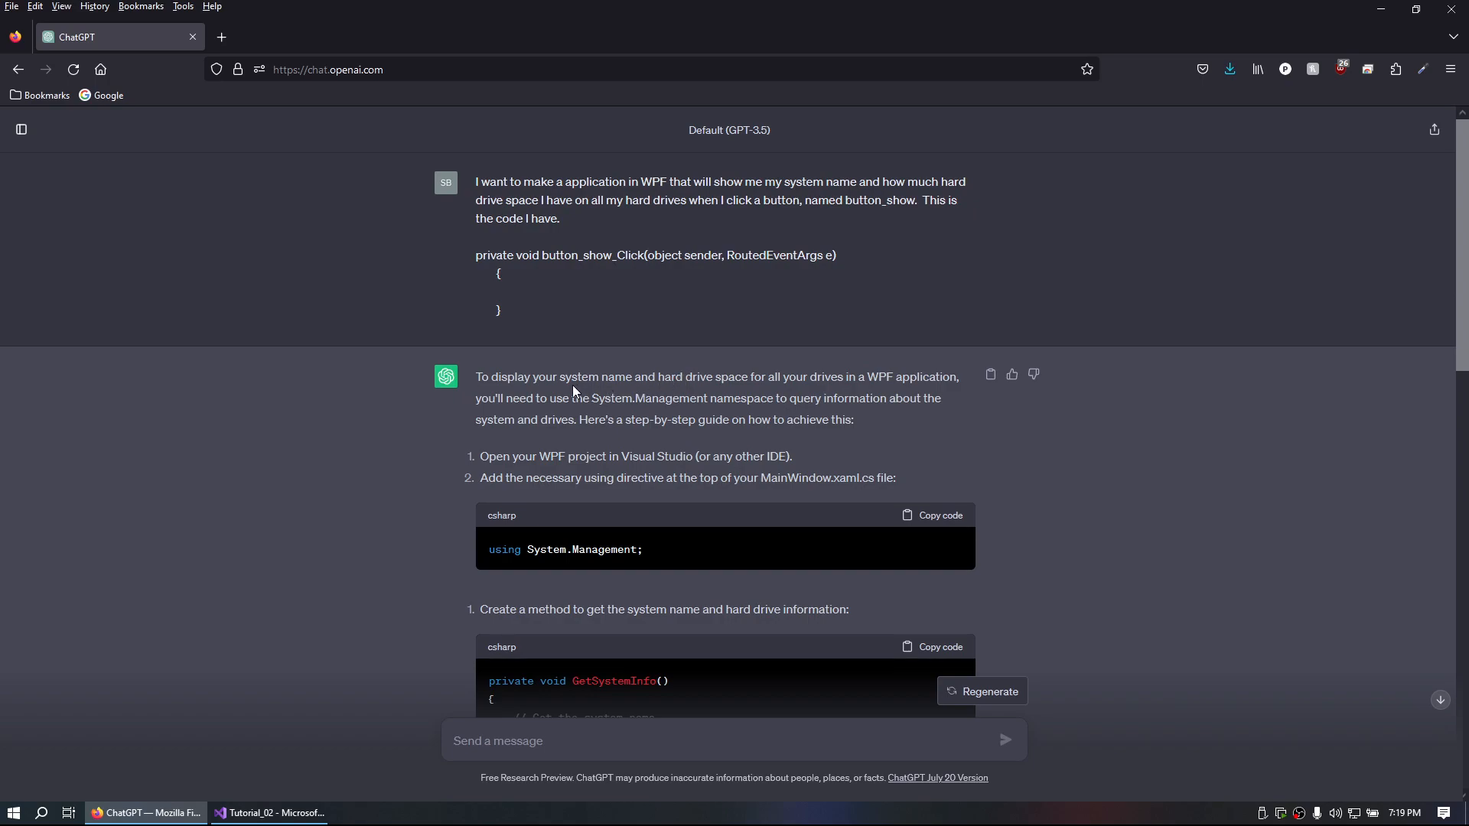
{"action": "scroll", "scroll_direction": "down", "scroll_amount": 3}
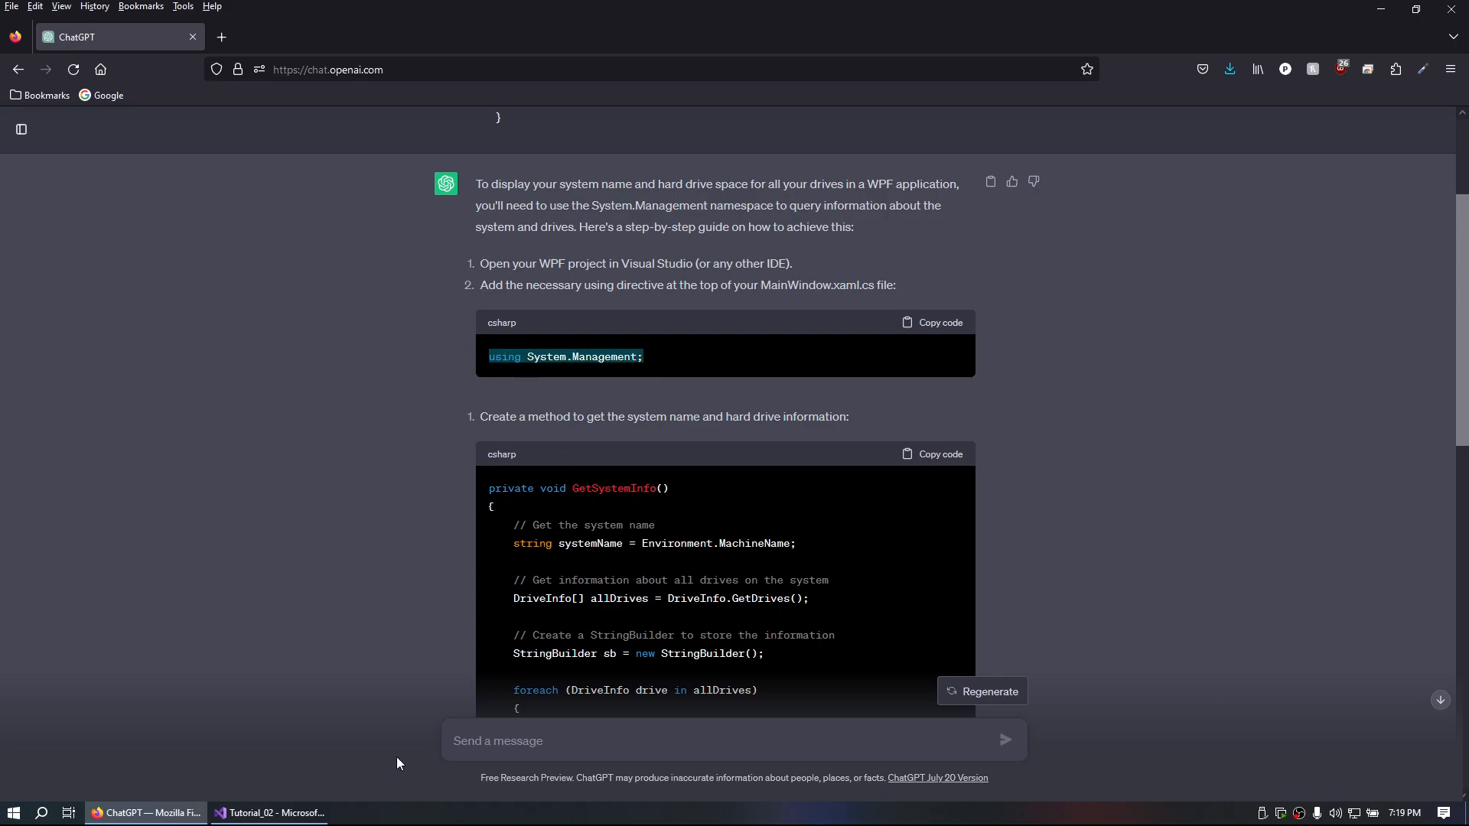
Add 'using System.Management;' below System.Windows, then return to ChatGPT.
{"action": "left_click", "coordinate": [273, 812]}
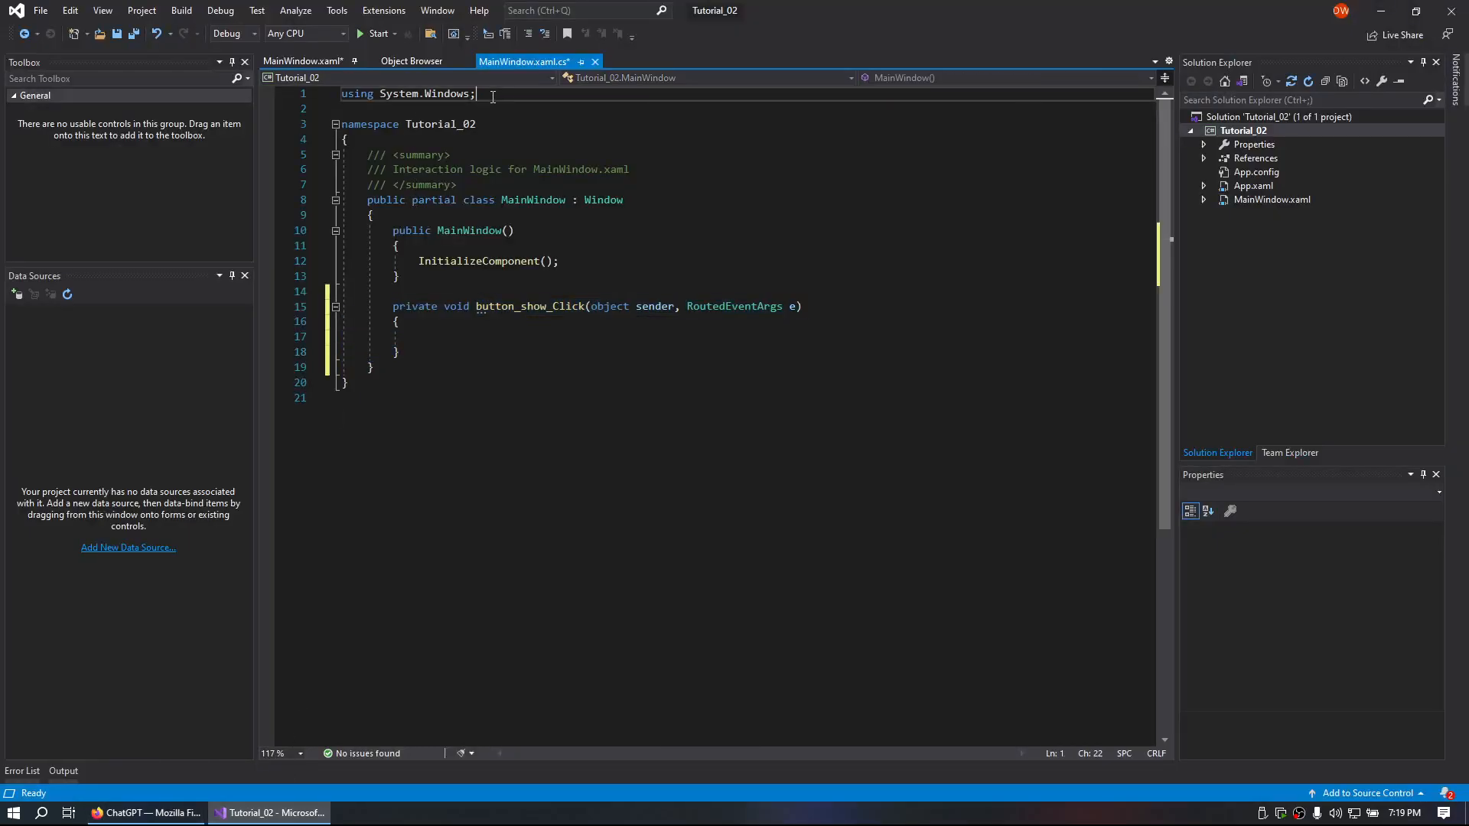
{"action": "type", "text": "using System.Management;"}
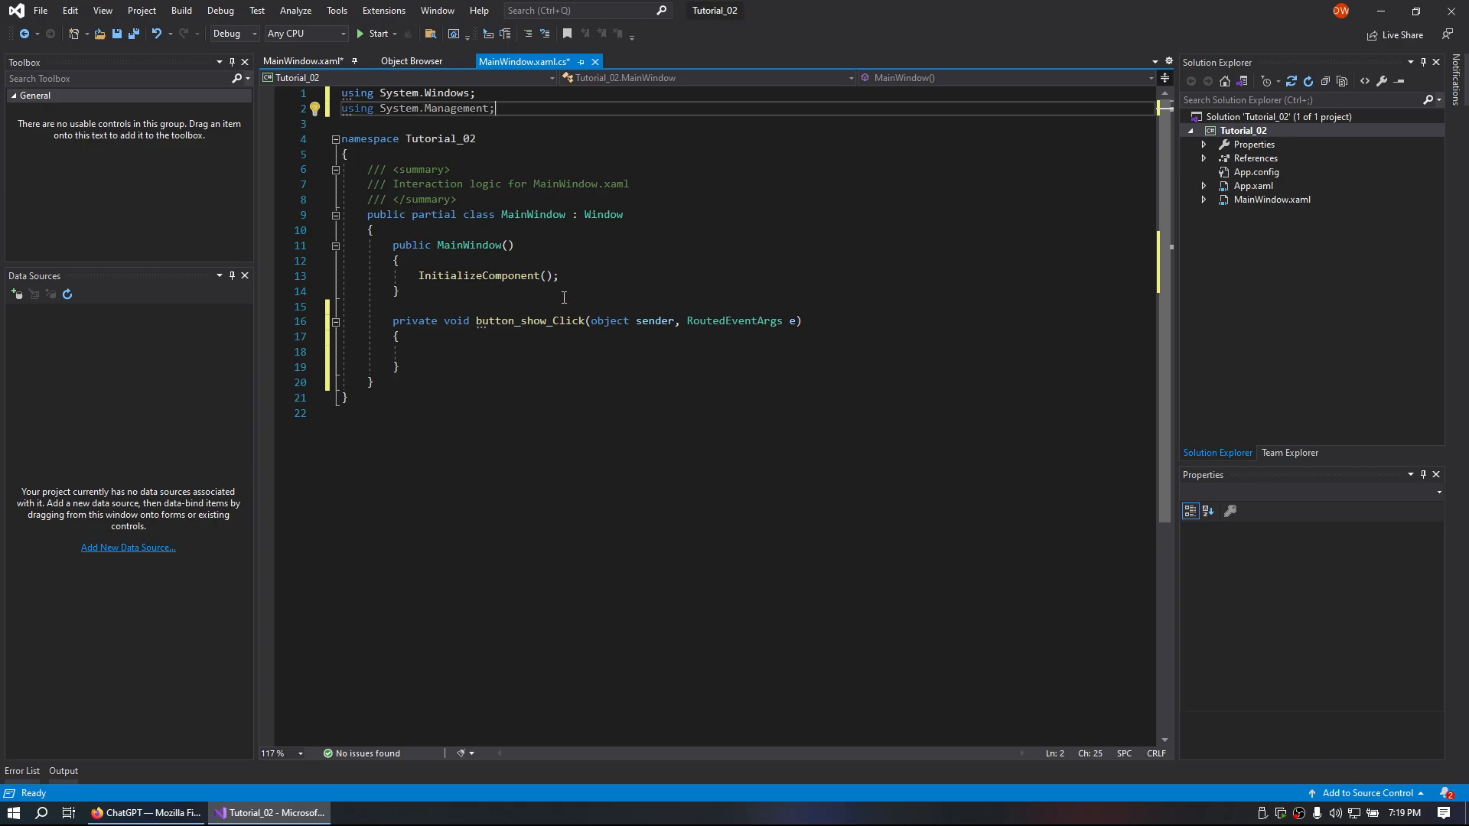
{"action": "left_click", "coordinate": [146, 812]}
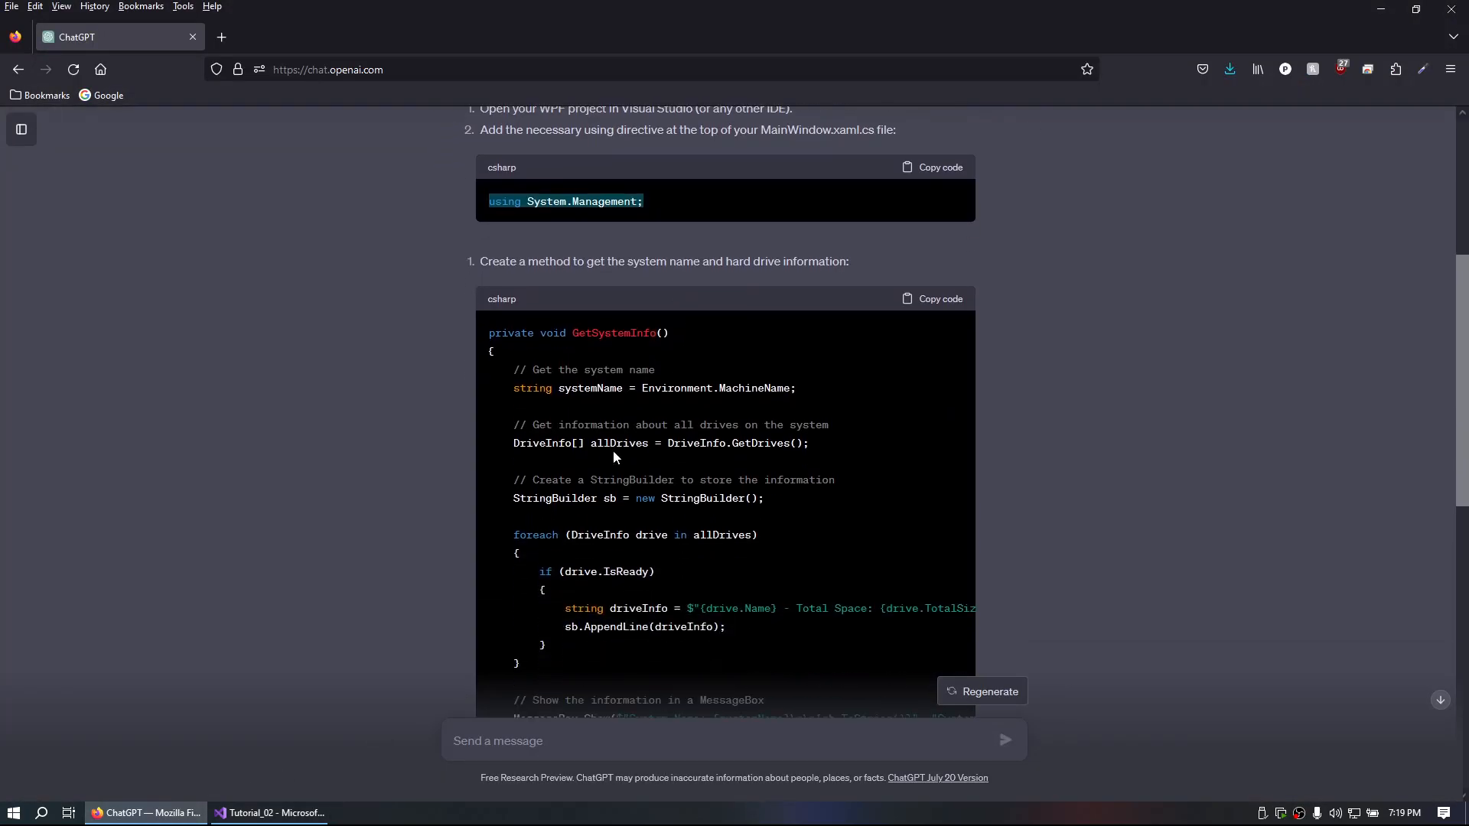
Paste ChatGPT's GetSystemInfo method into MainWindow and call GetSystemInfo() from button_show_Click.
{"action": "scroll", "scroll_direction": "down", "scroll_amount": 3}
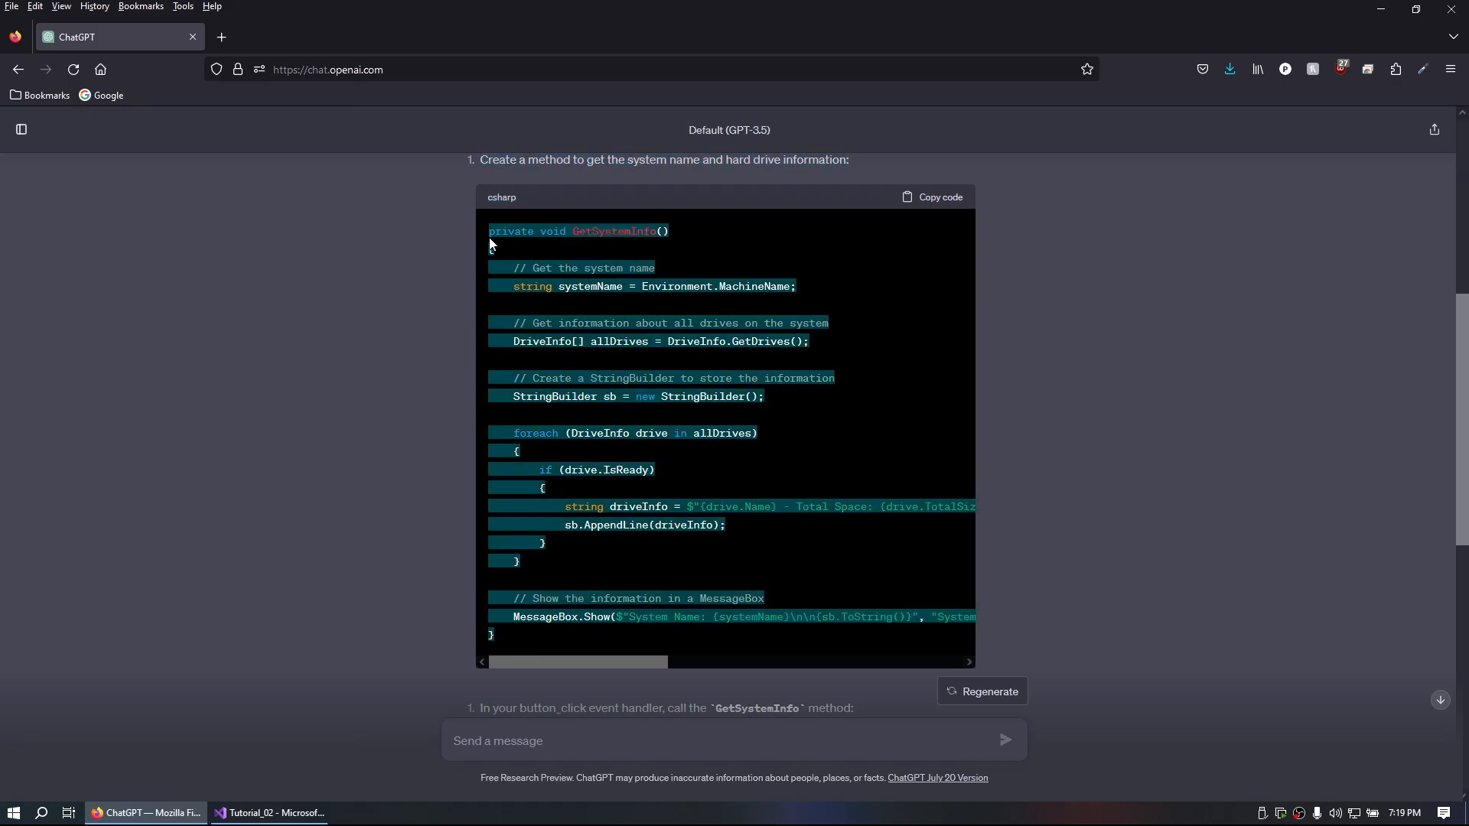
{"action": "left_click", "coordinate": [271, 813]}
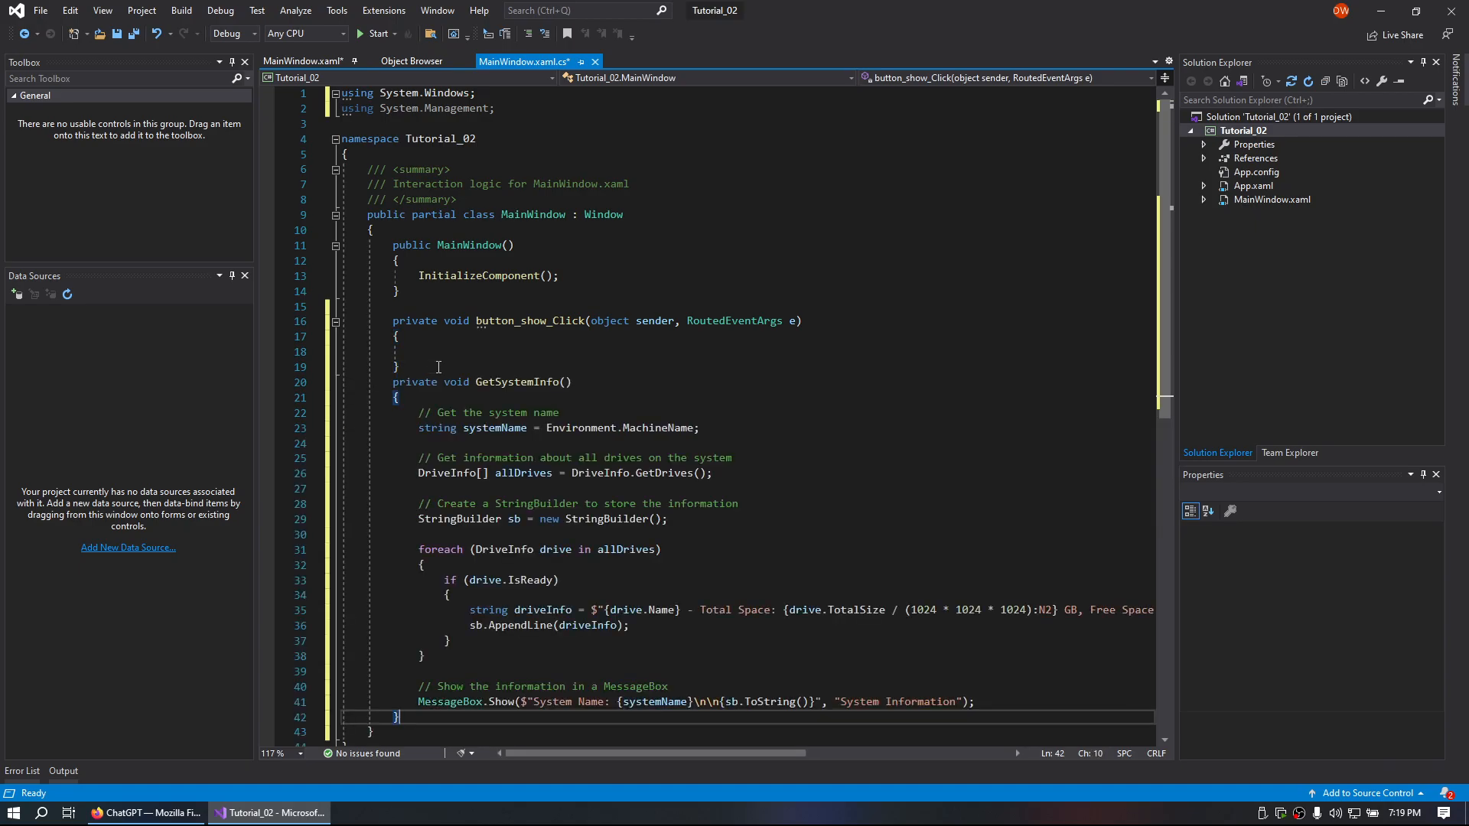
{"action": "left_click", "coordinate": [141, 812]}
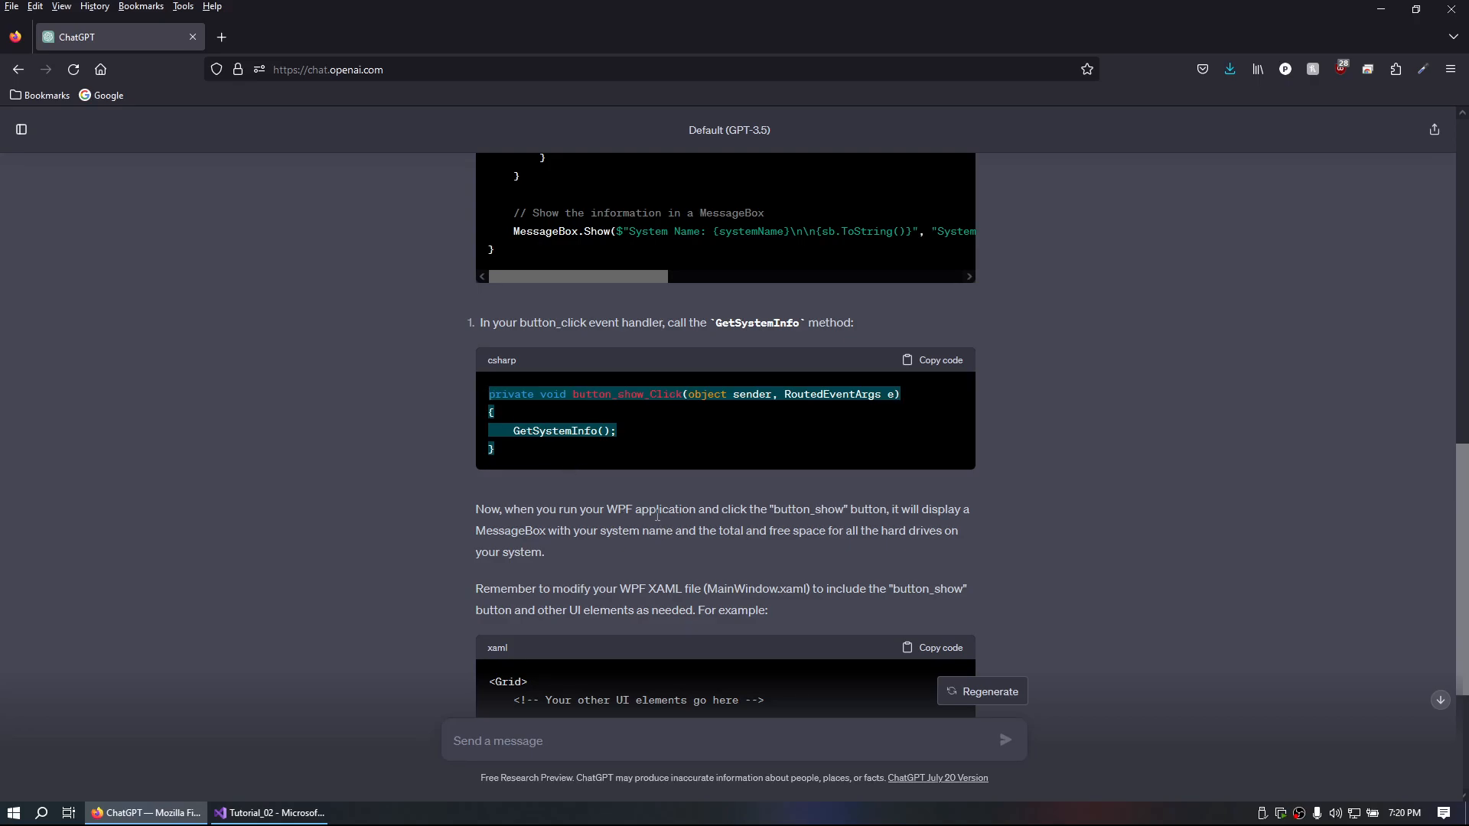
{"action": "left_click", "coordinate": [272, 812]}
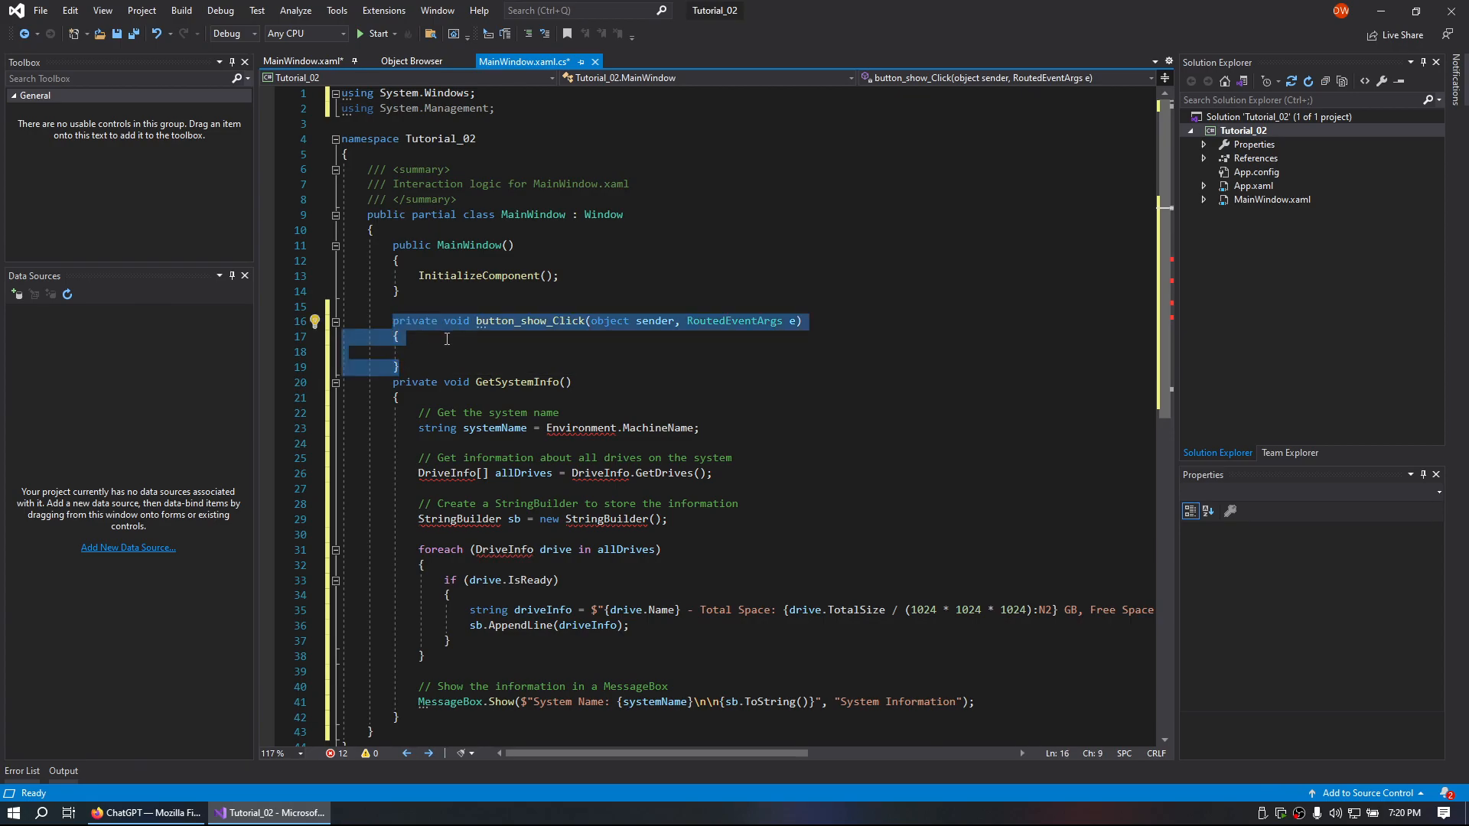
{"action": "type", "text": "GetSystemInfo();"}
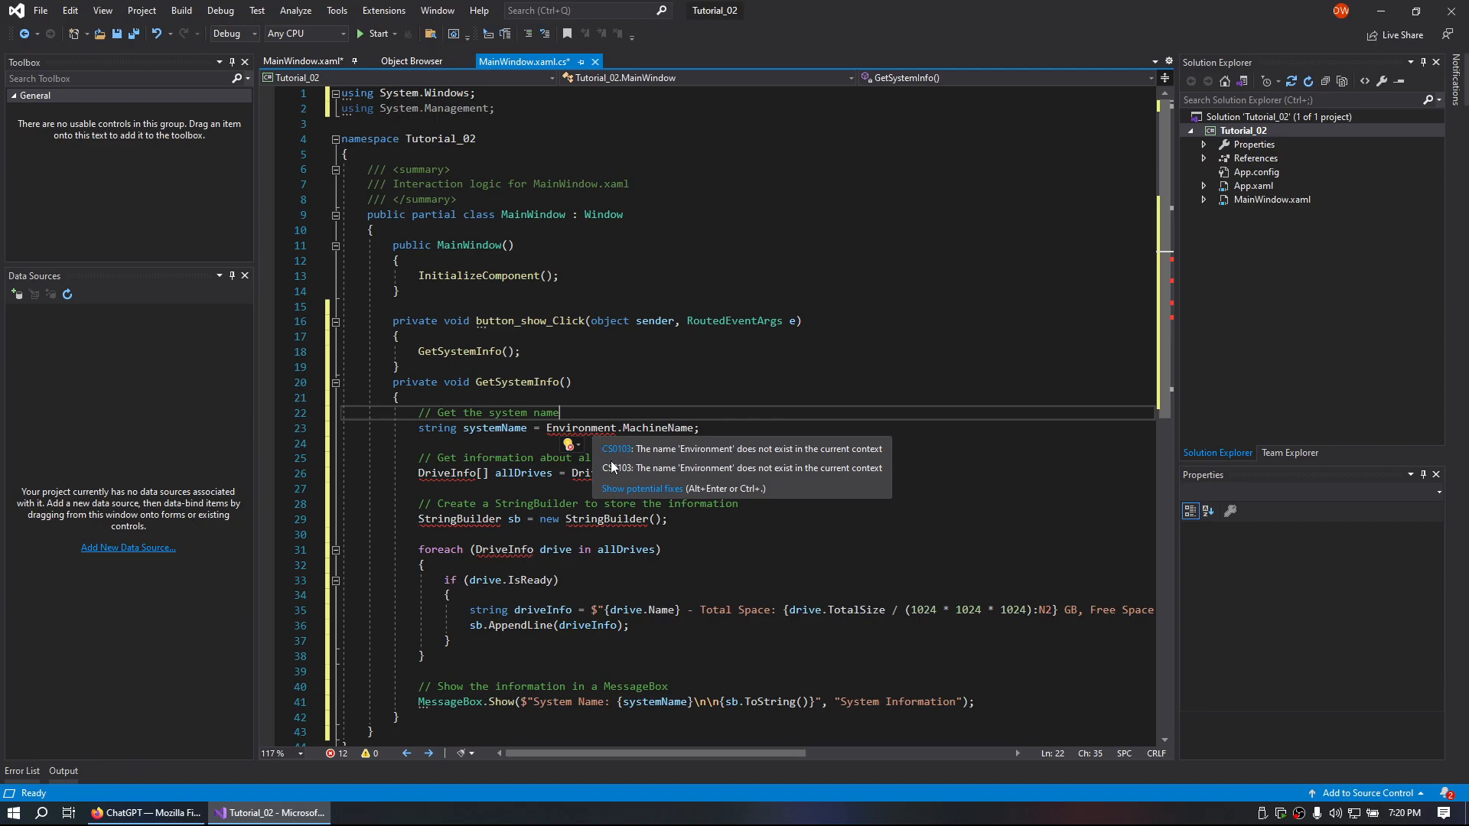
Use light-bulb quick fixes to add using System, System.IO and System.Text.
{"action": "left_click", "coordinate": [568, 445]}
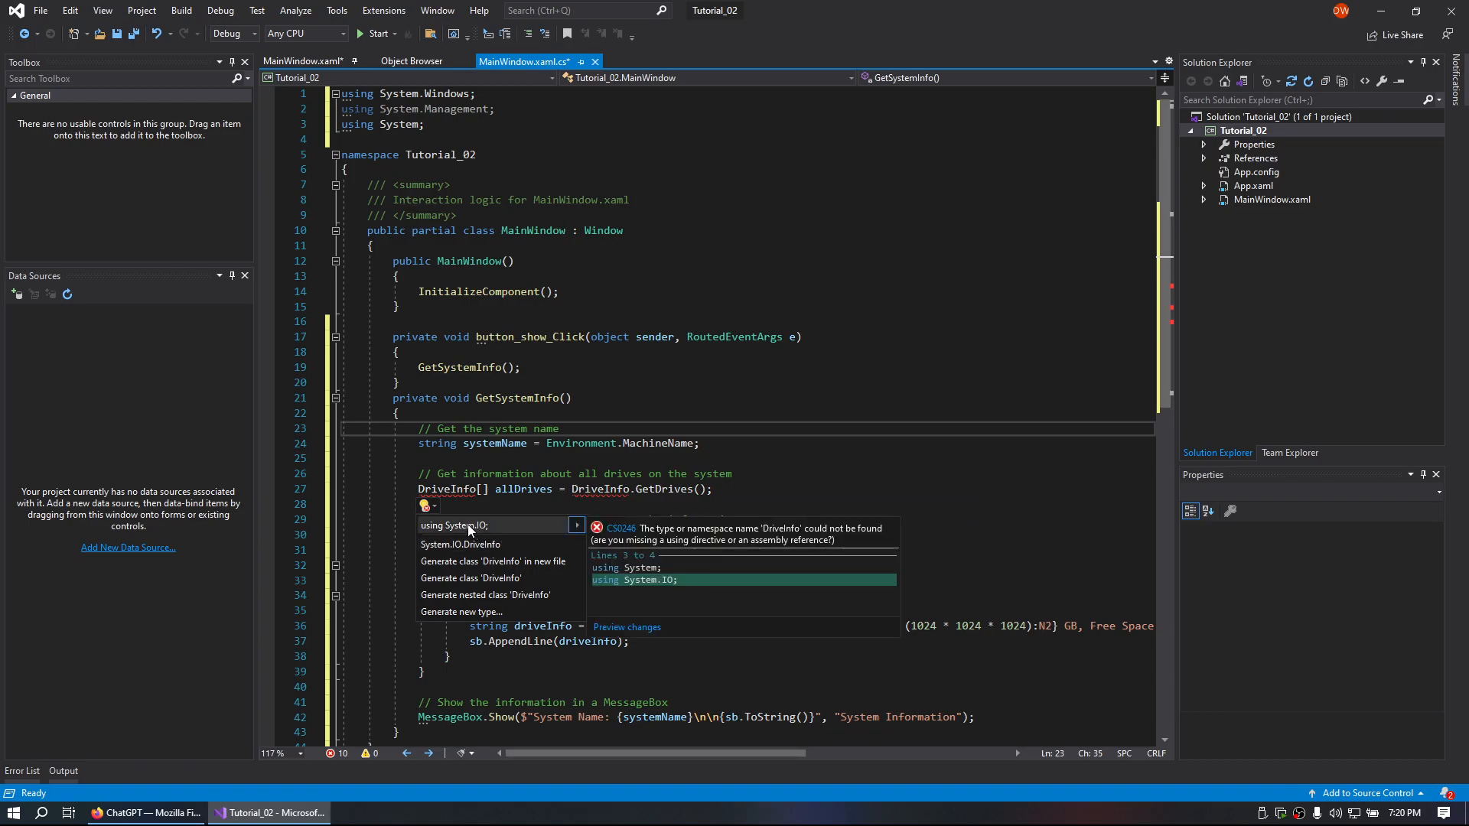
{"action": "left_click", "coordinate": [456, 525]}
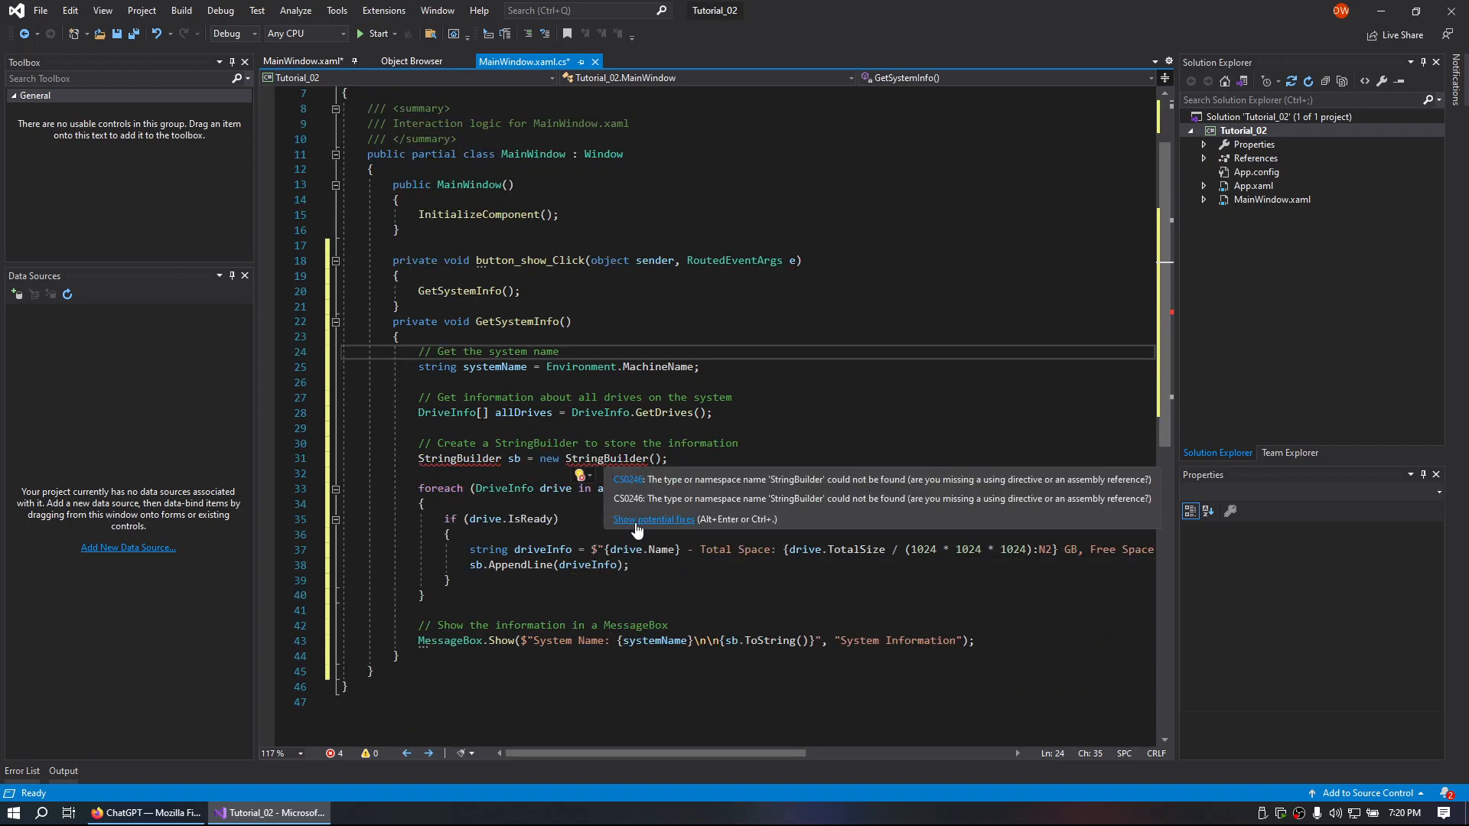
{"action": "left_click", "coordinate": [653, 519]}
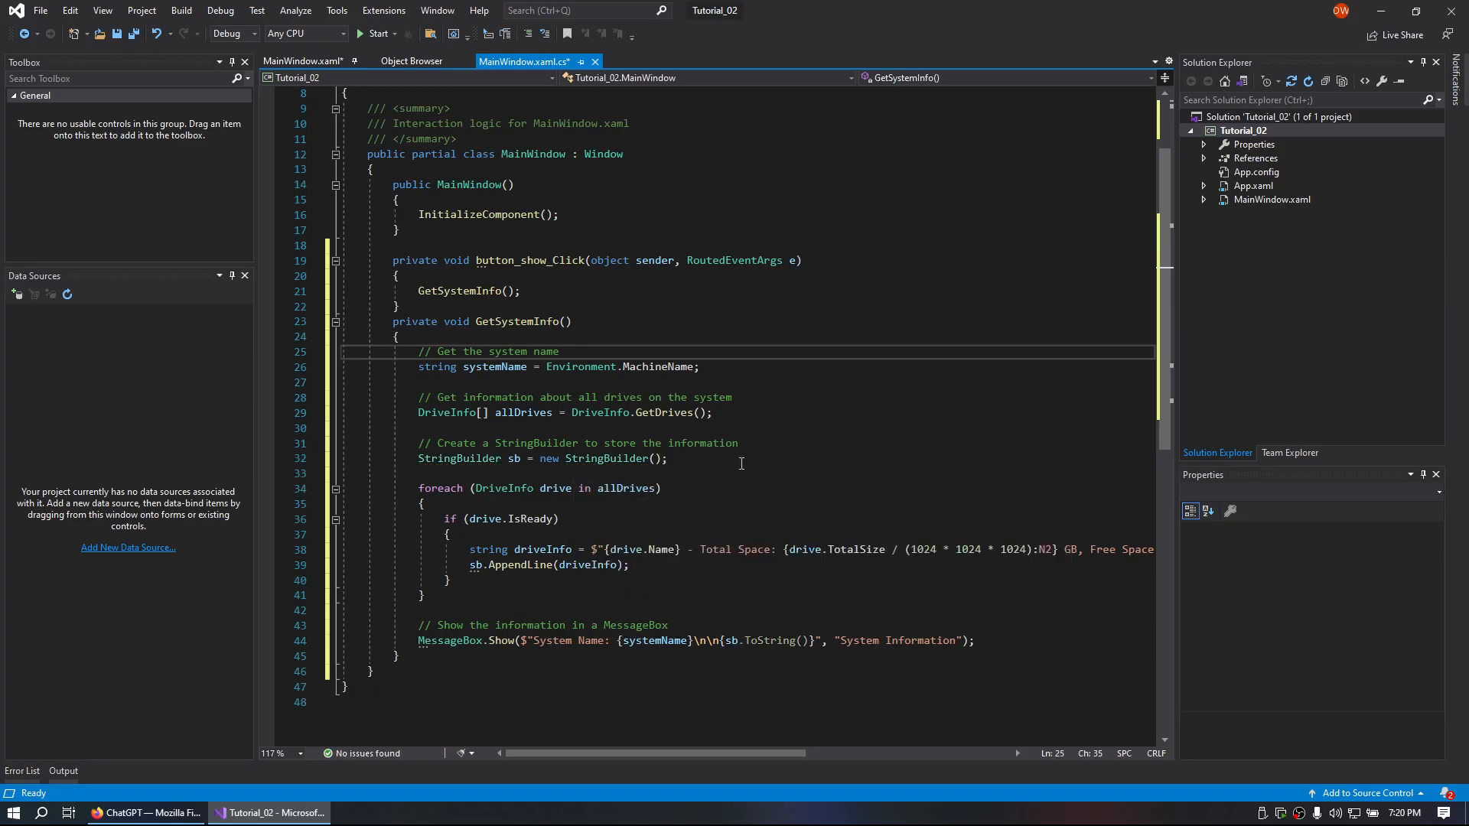
{"action": "scroll", "scroll_direction": "down", "scroll_amount": 3}
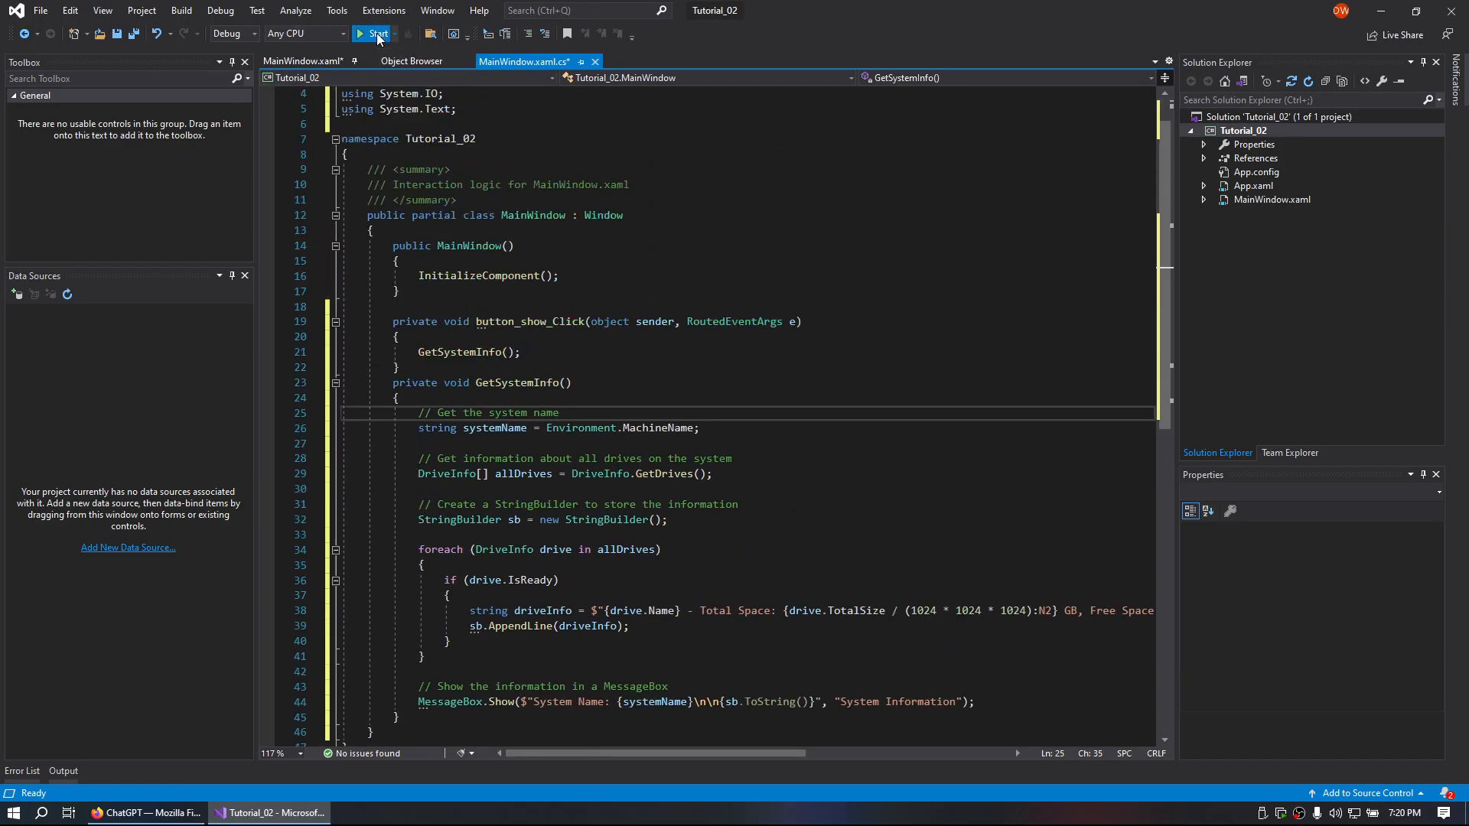
Run the app, click Show Me, dismiss the System Information message and close MainWindow.
{"action": "left_click", "coordinate": [372, 34]}
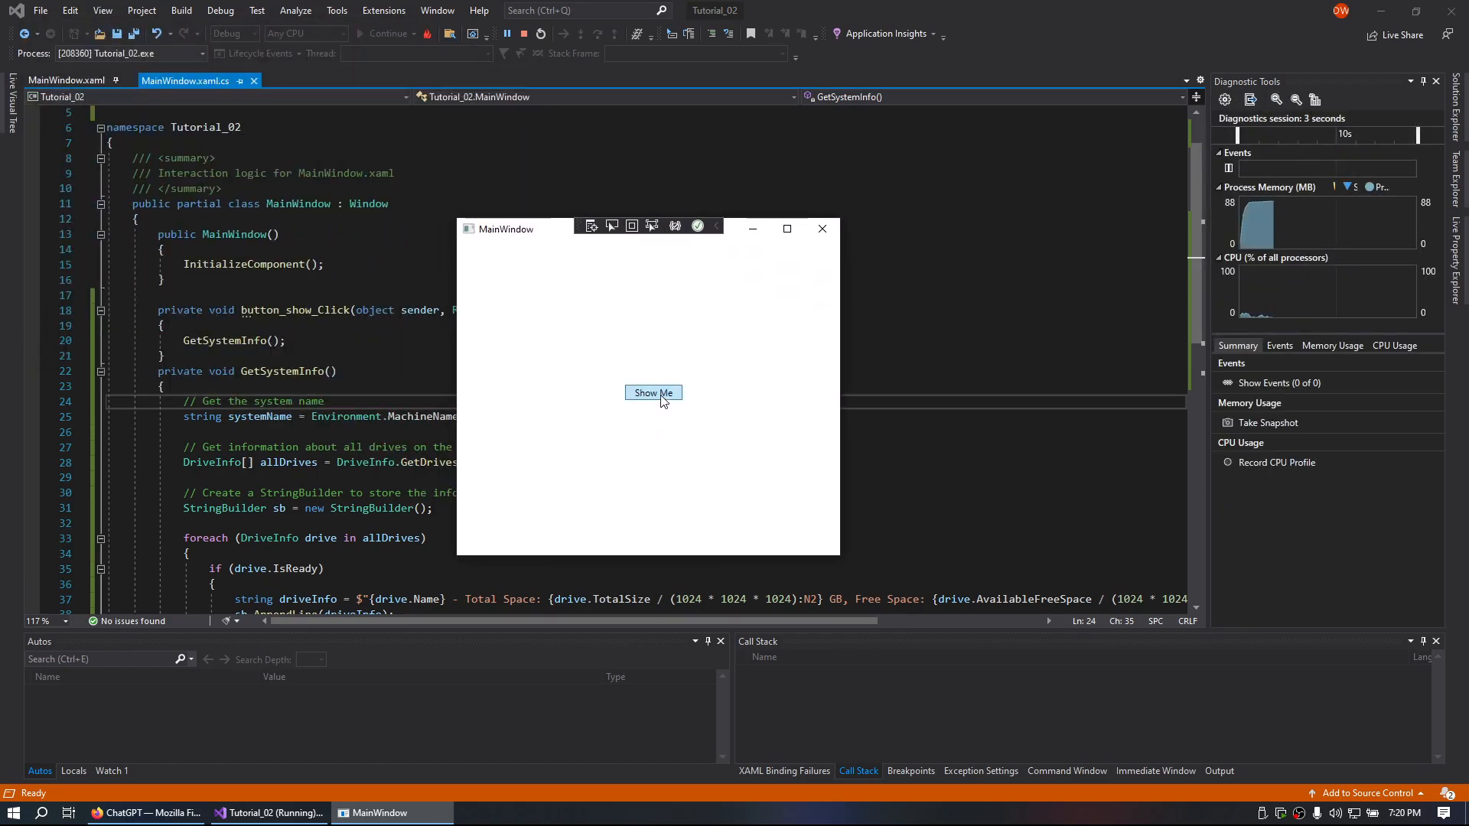
{"action": "left_click", "coordinate": [653, 393]}
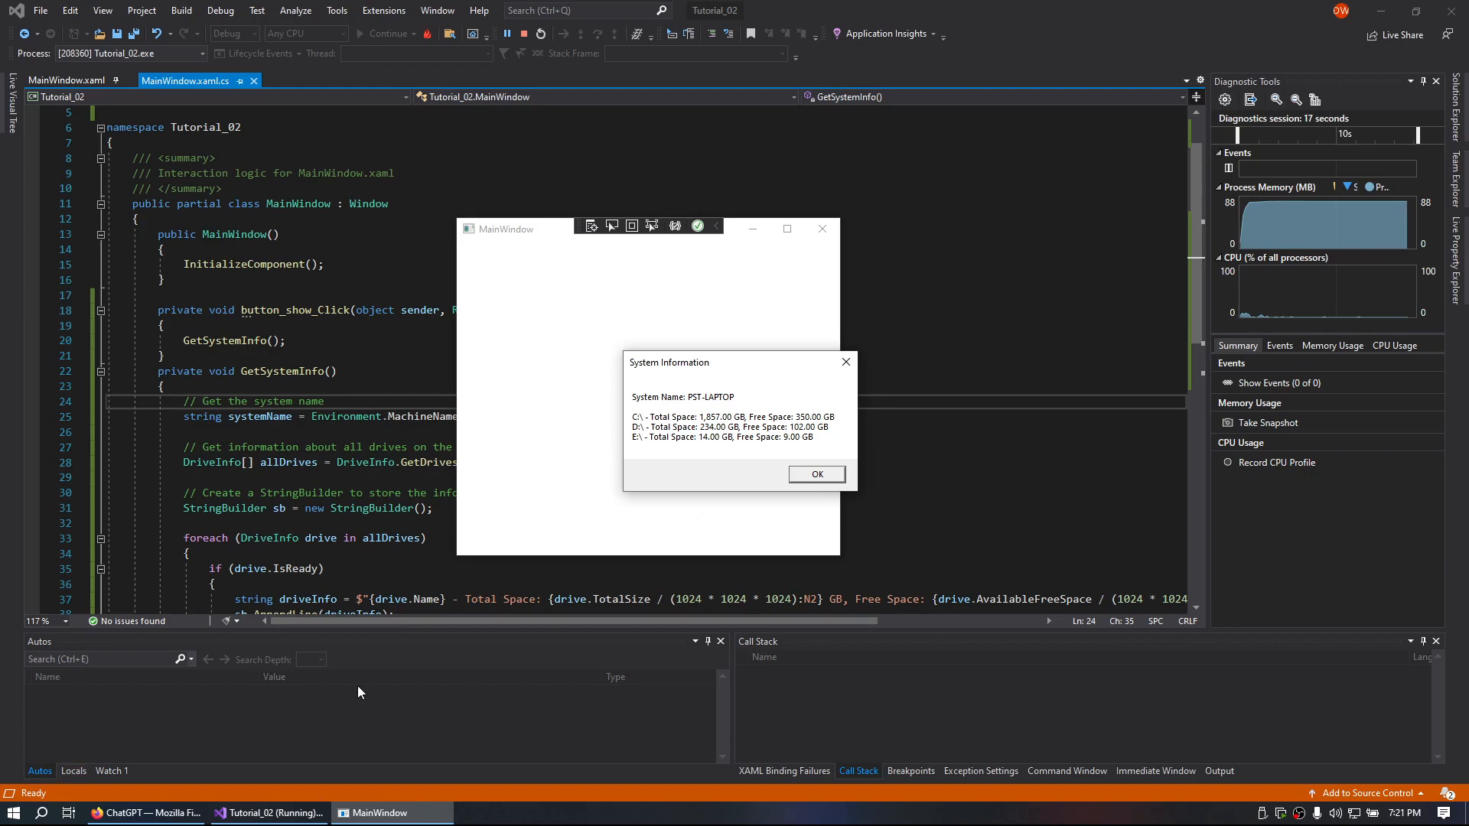
{"action": "left_click", "coordinate": [814, 474]}
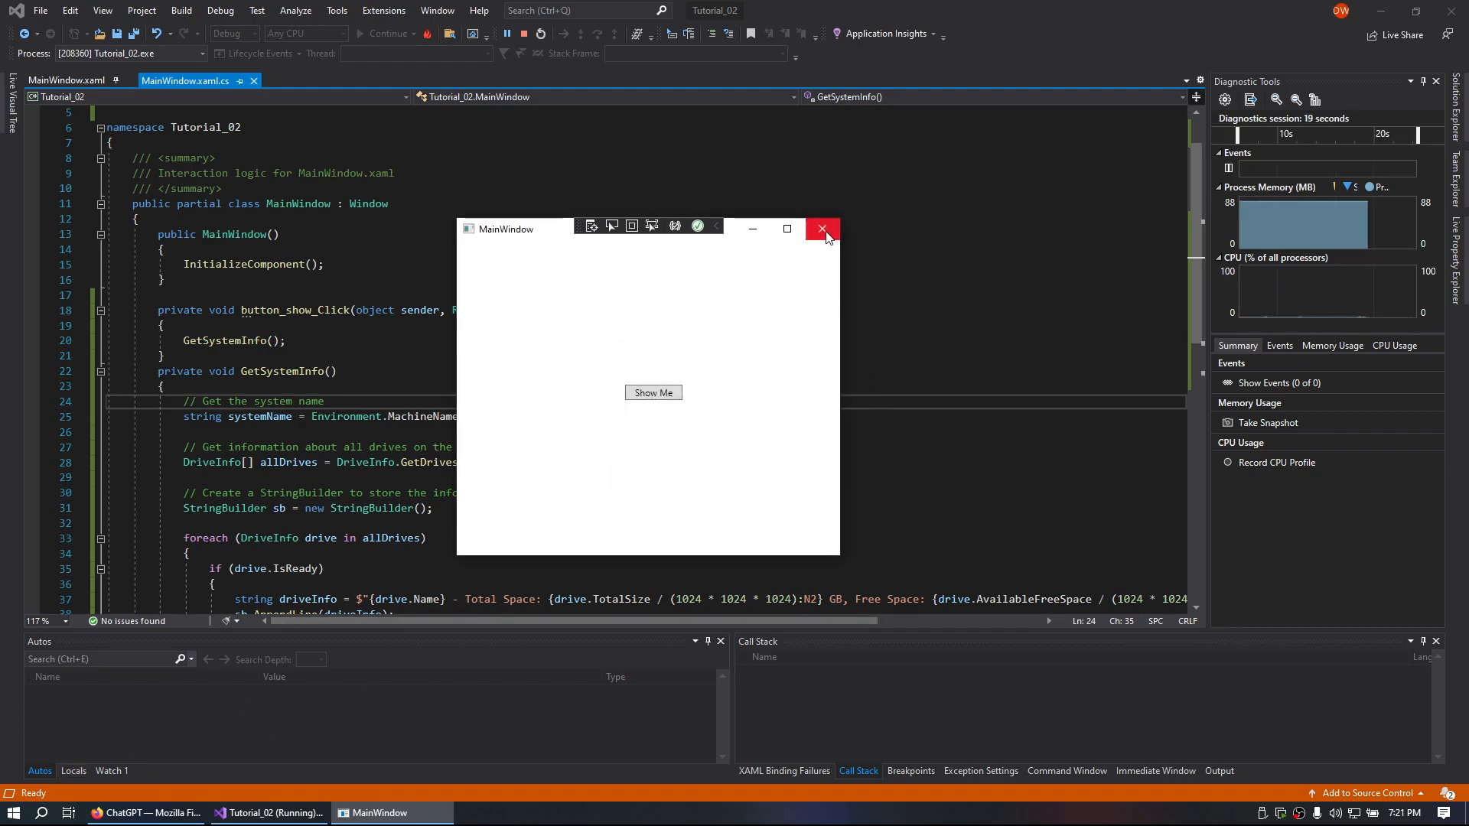
{"action": "left_click", "coordinate": [822, 230]}
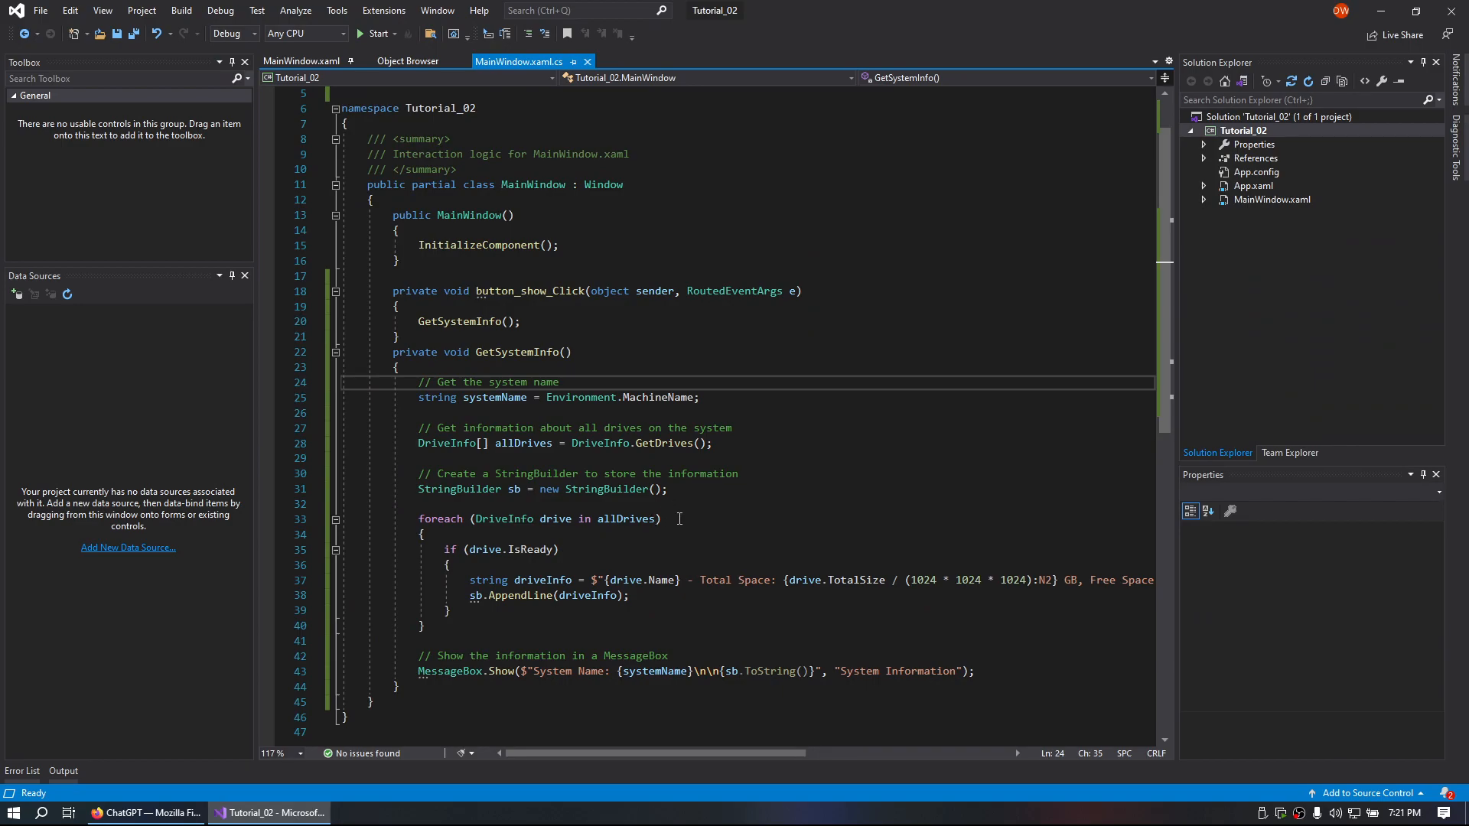
{"action": "mouse_move", "coordinate": [579, 531]}
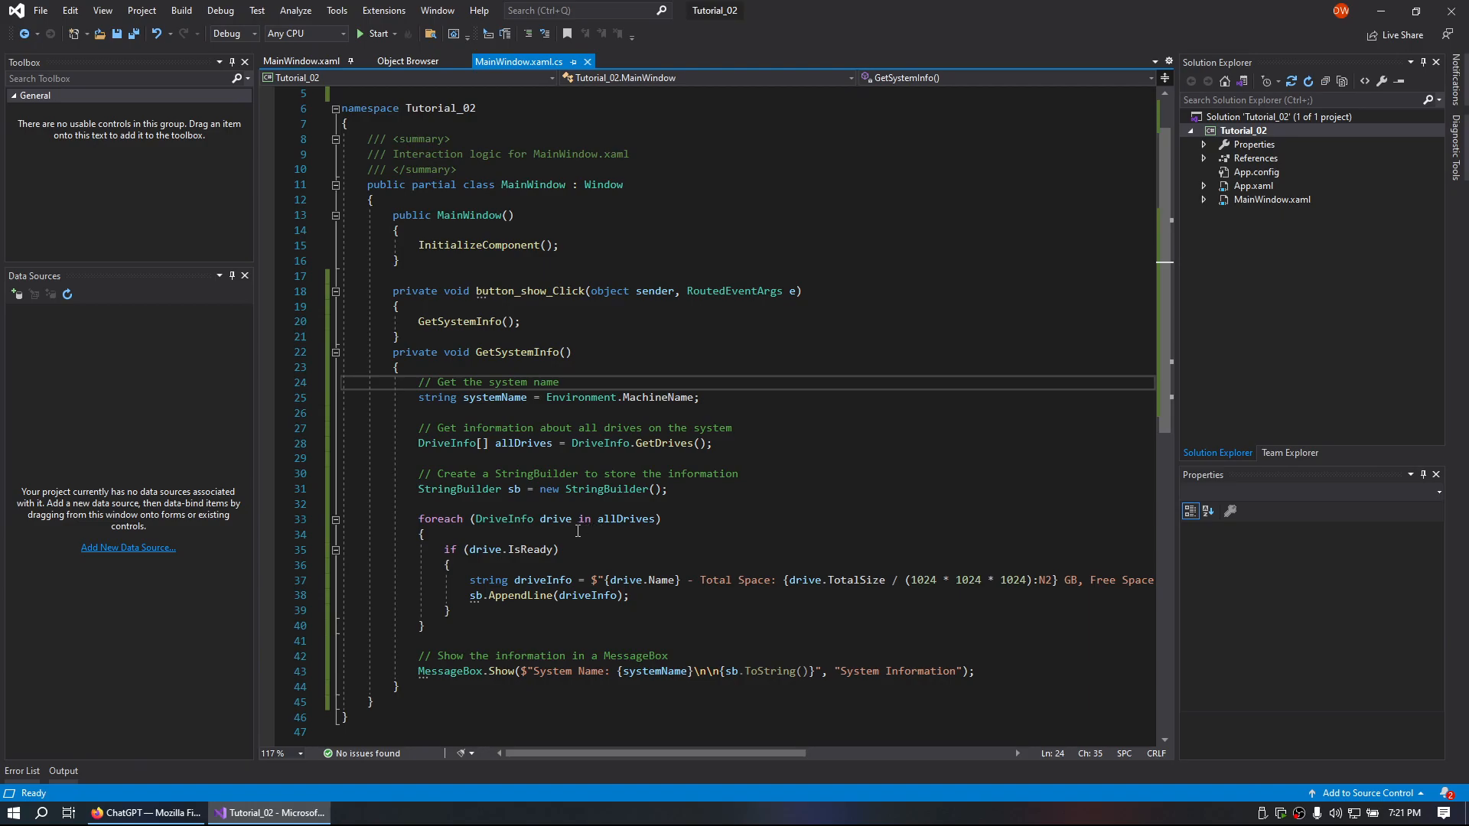
{"action": "mouse_move", "coordinate": [506, 585]}
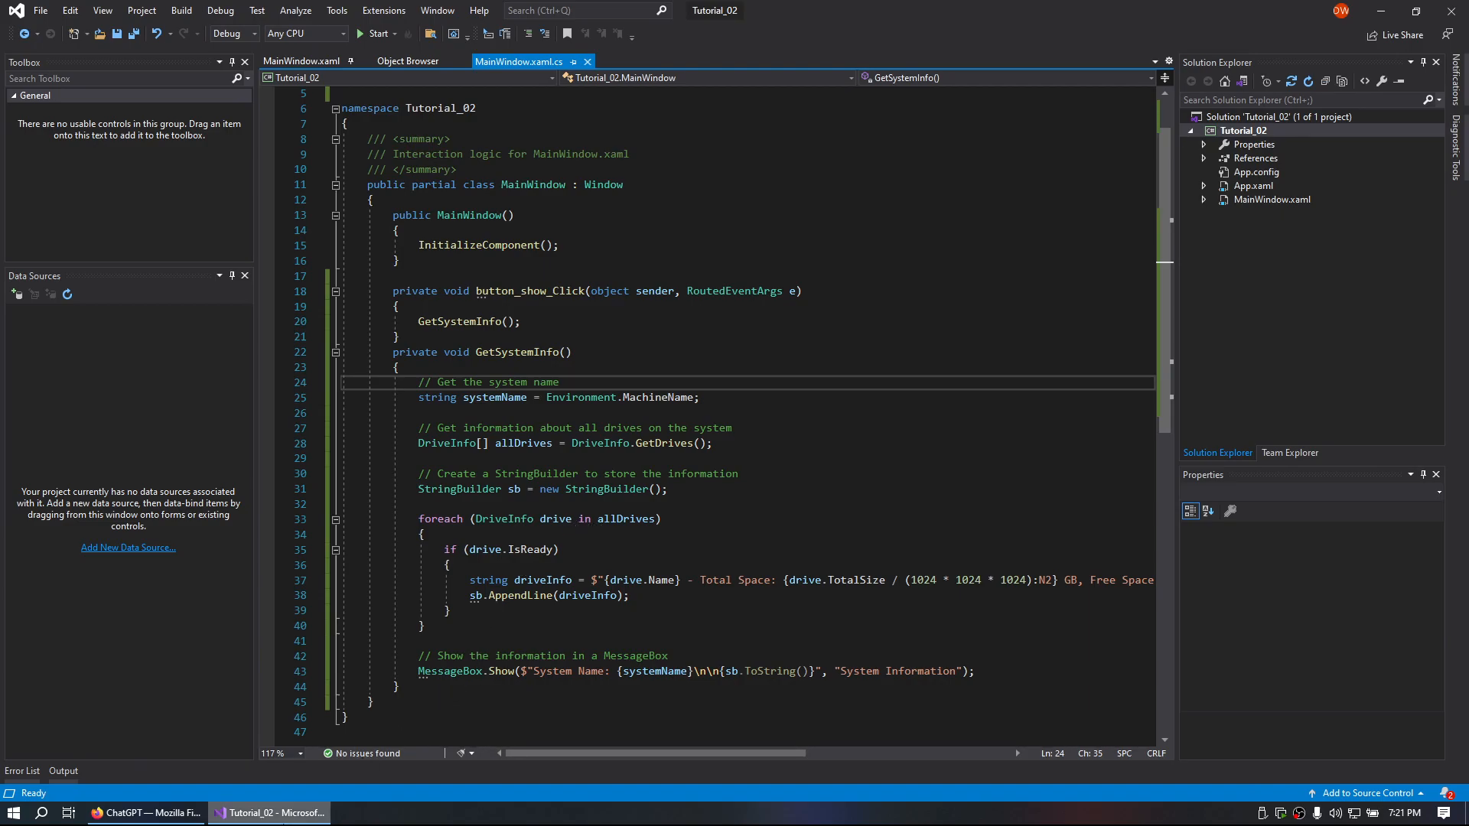
Switch back to the ChatGPT conversation in Firefox.
{"action": "left_click", "coordinate": [138, 813]}
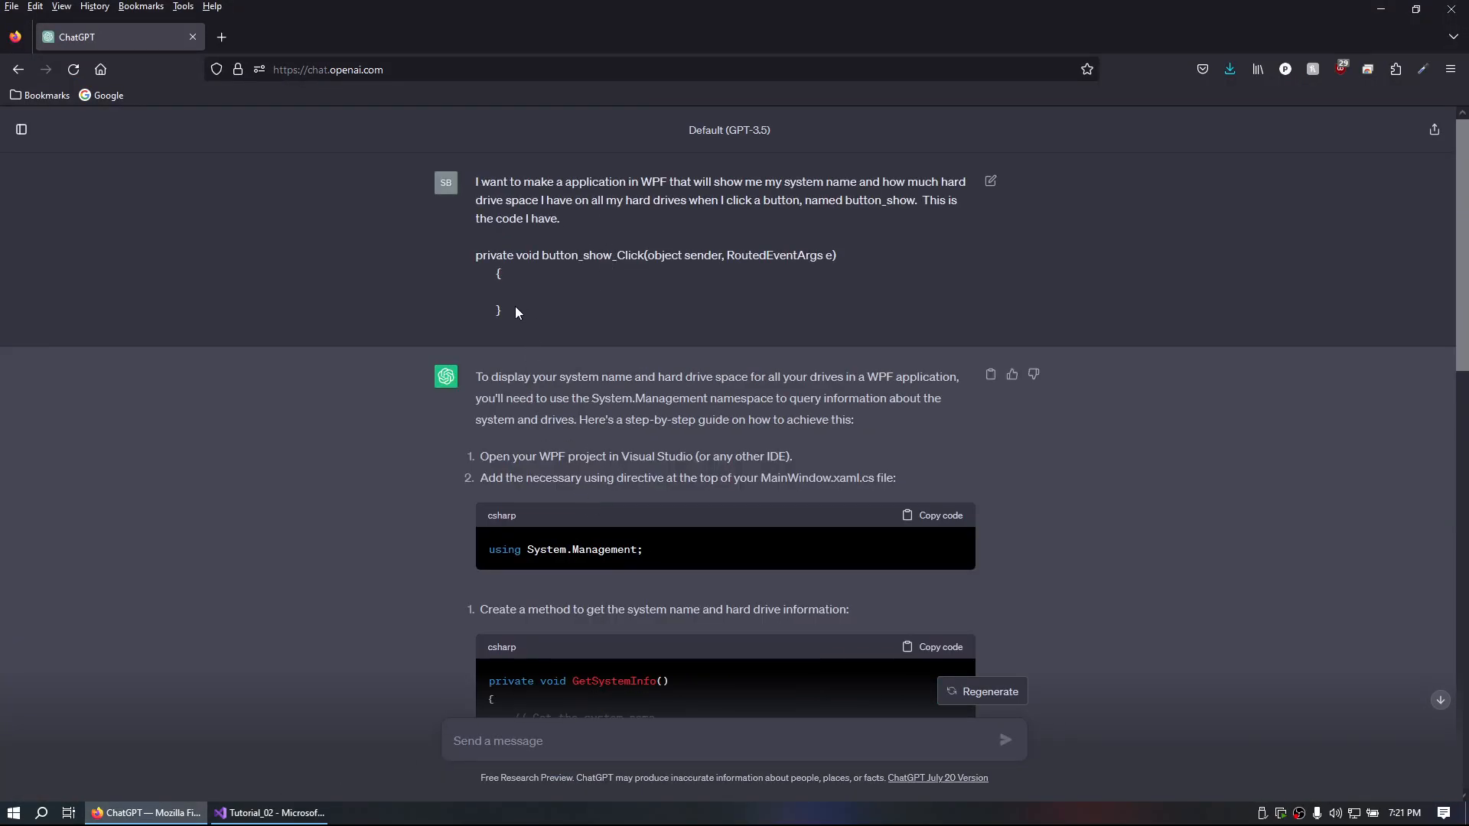
{"action": "mouse_move", "coordinate": [550, 328]}
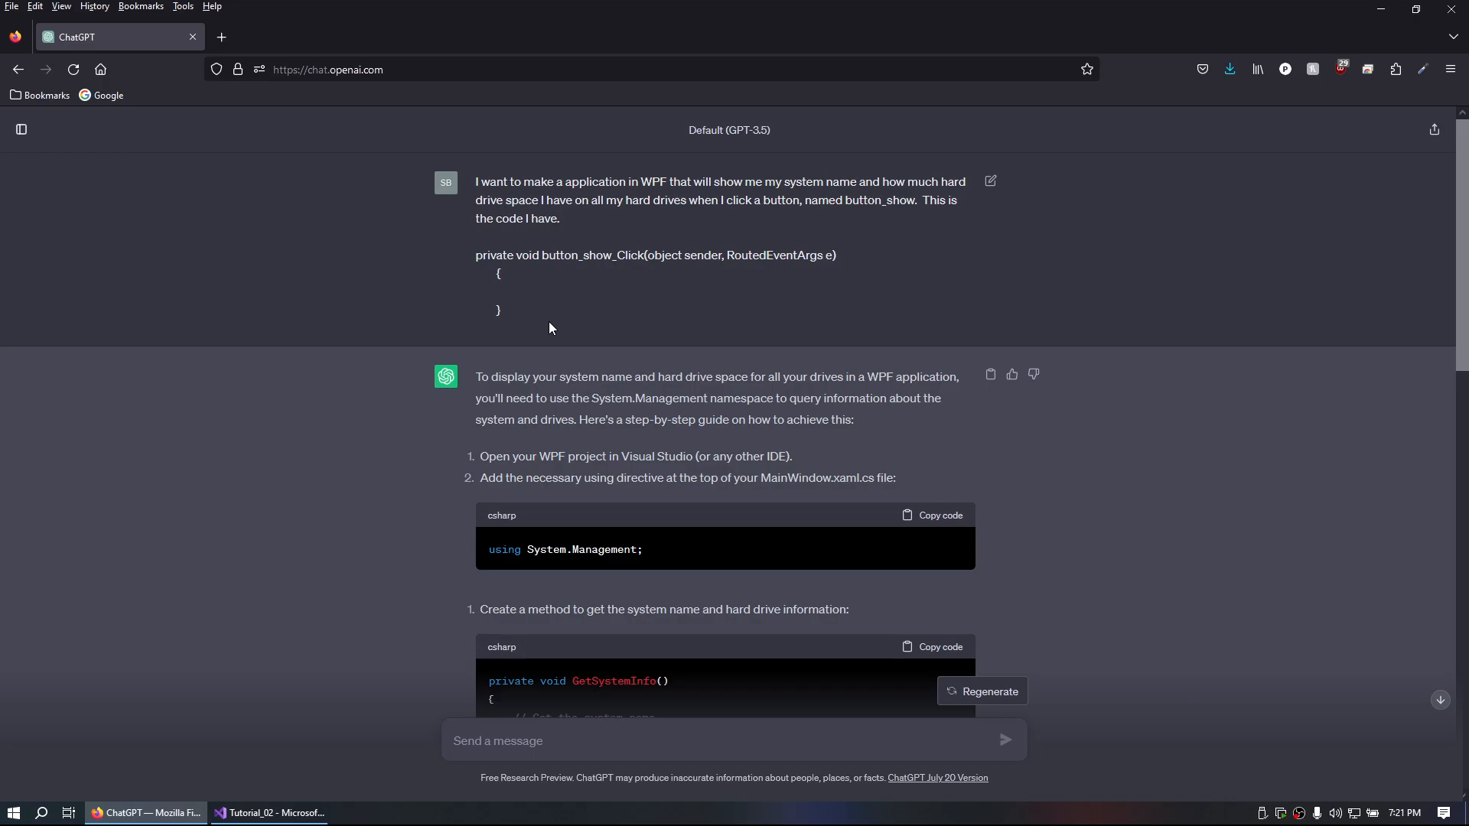
{"action": "left_click", "coordinate": [272, 812]}
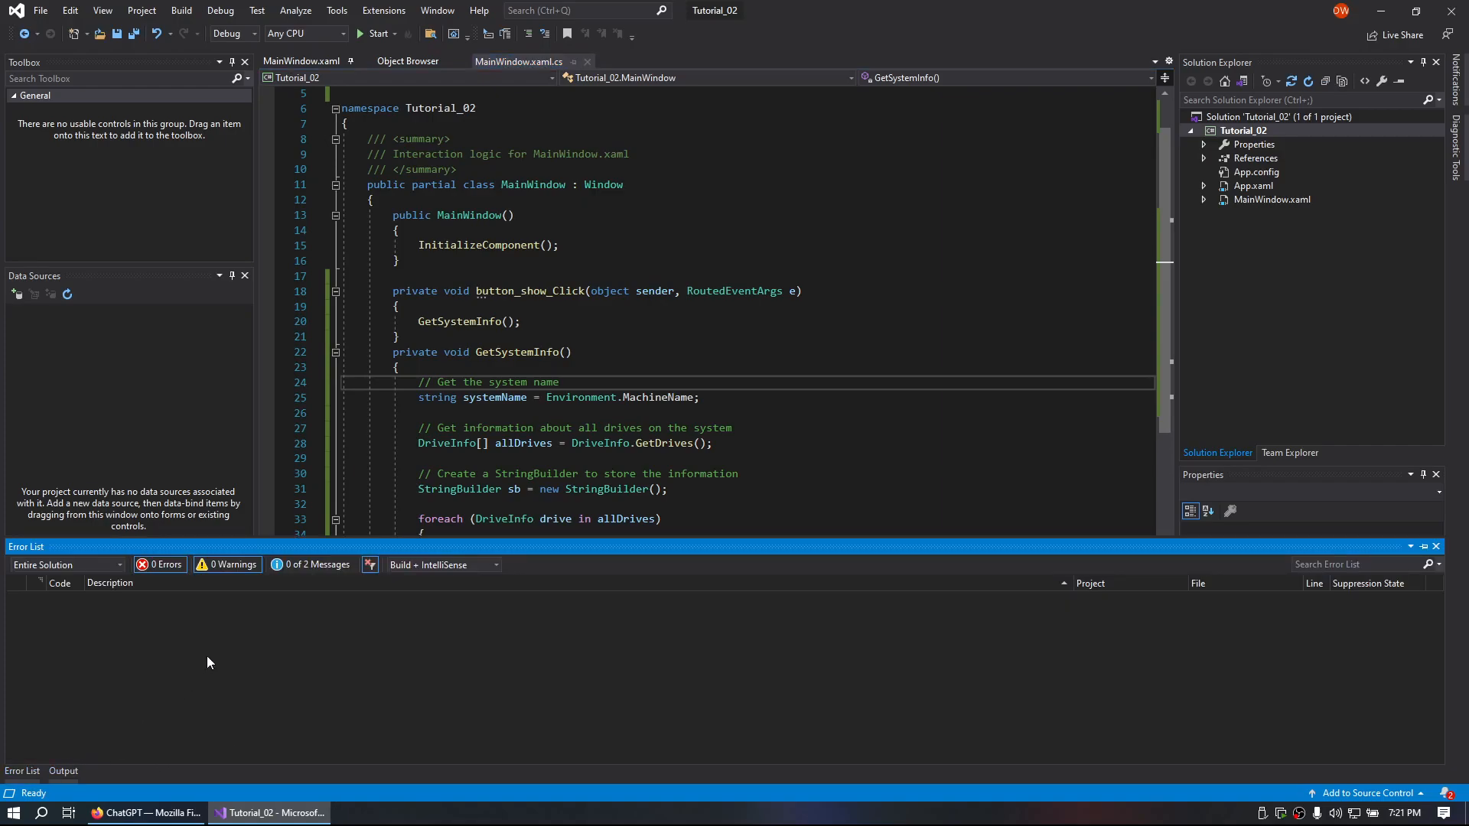
{"action": "left_click", "coordinate": [141, 813]}
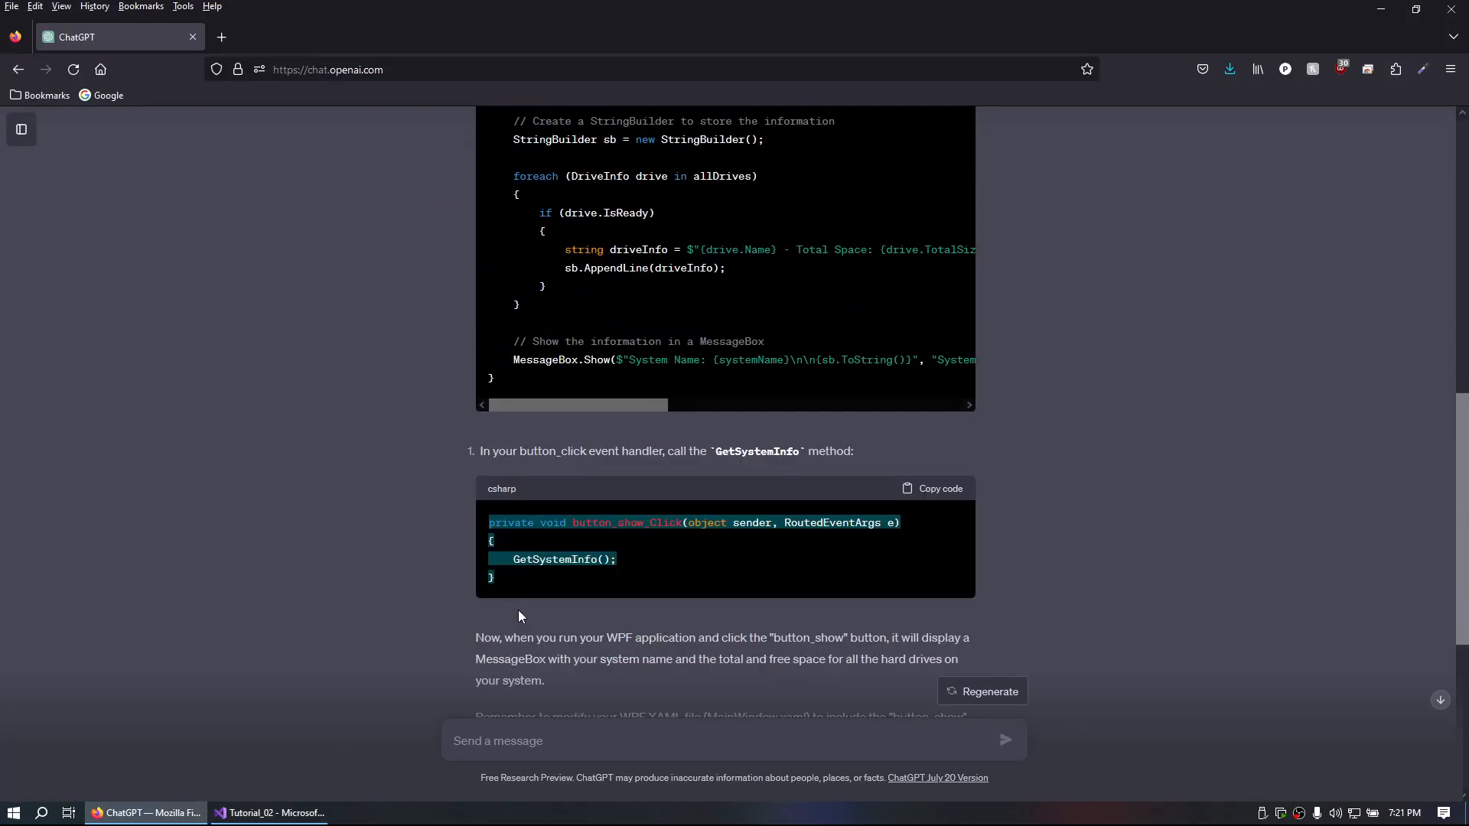
{"action": "scroll", "scroll_direction": "down", "scroll_amount": 3}
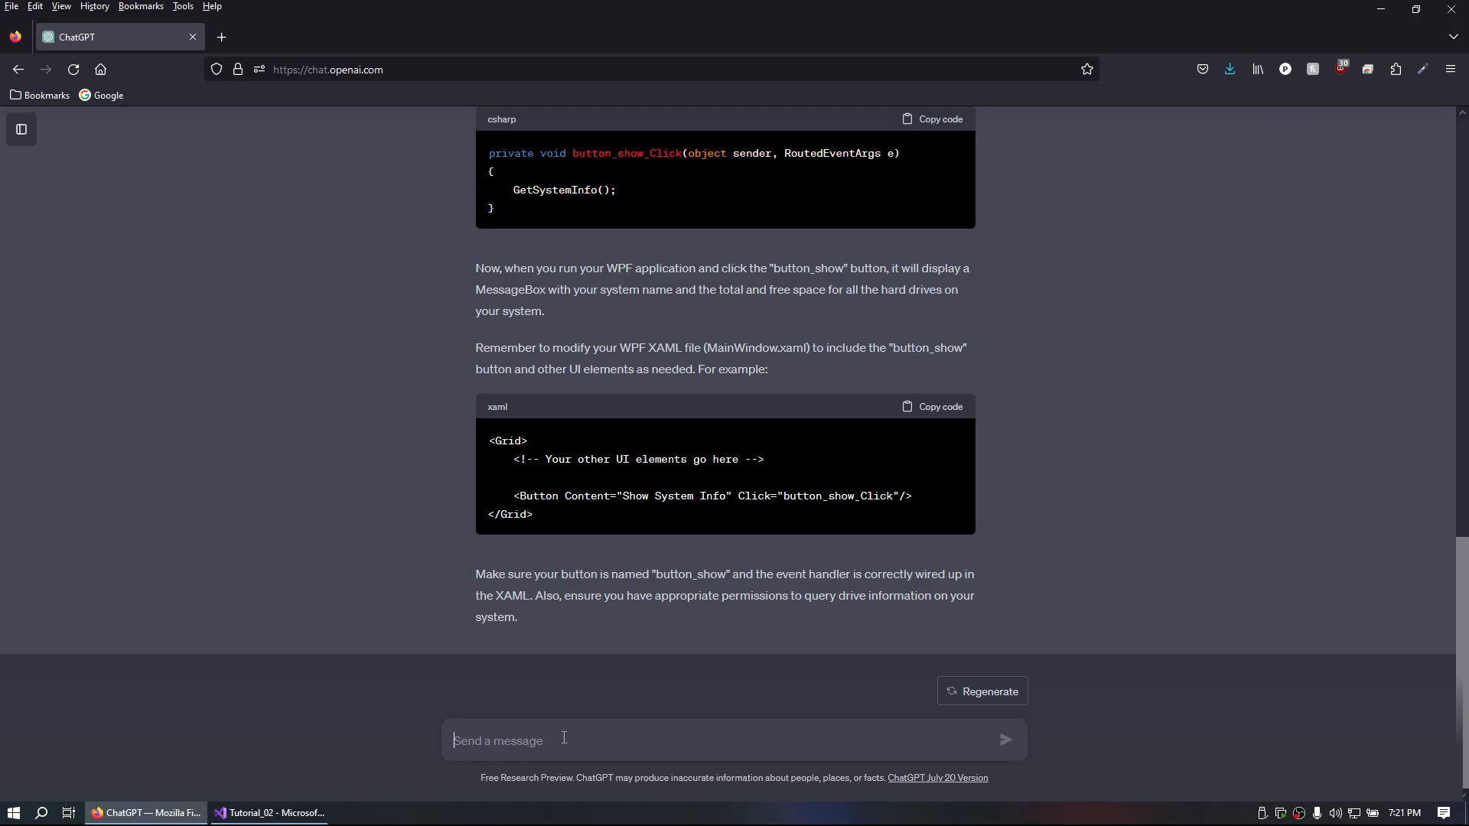
{"action": "left_click", "coordinate": [272, 813]}
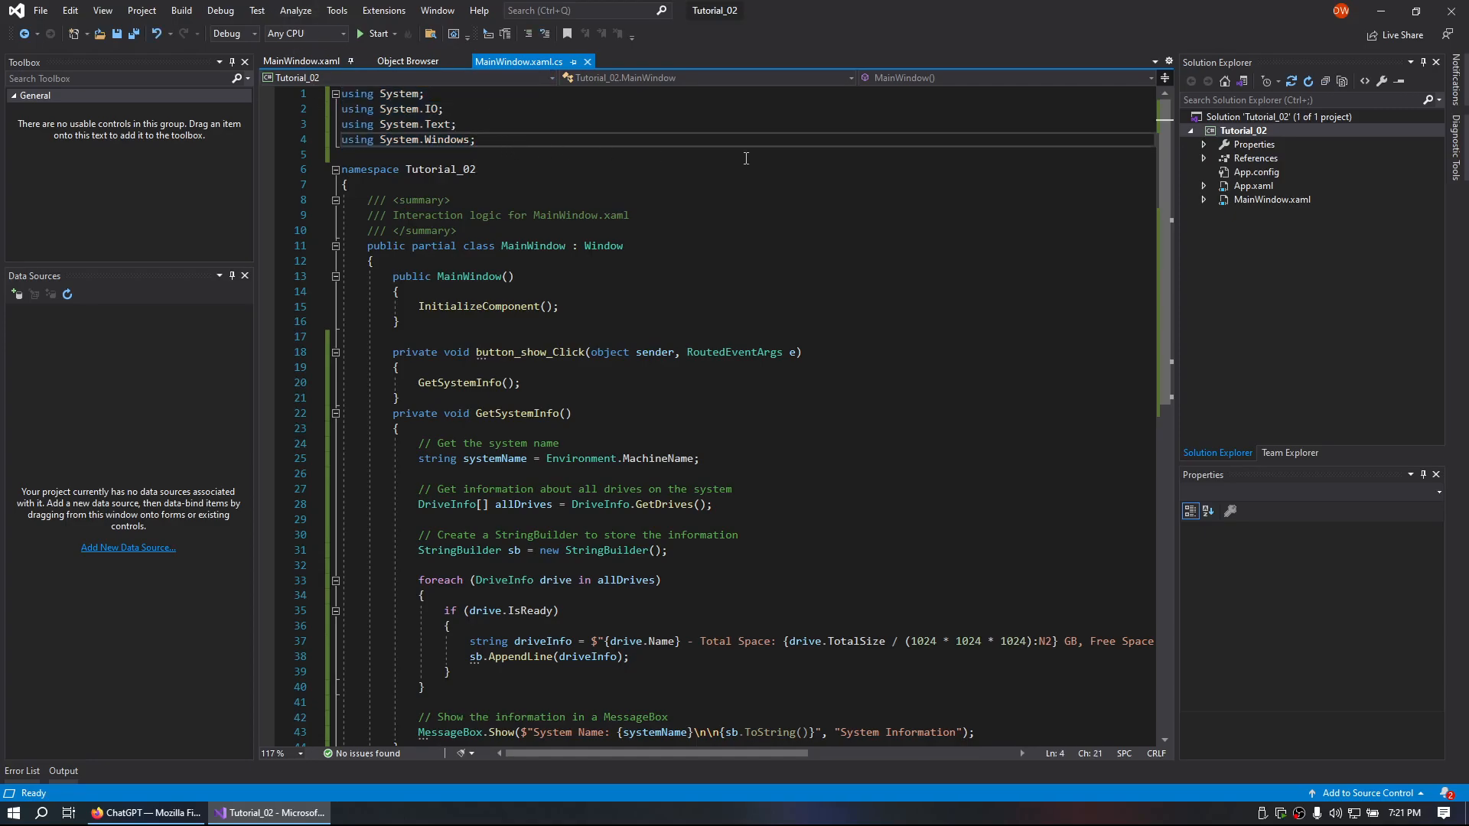
Select 'Windows' in the System.Windows using directive.
{"action": "double_click", "coordinate": [447, 138]}
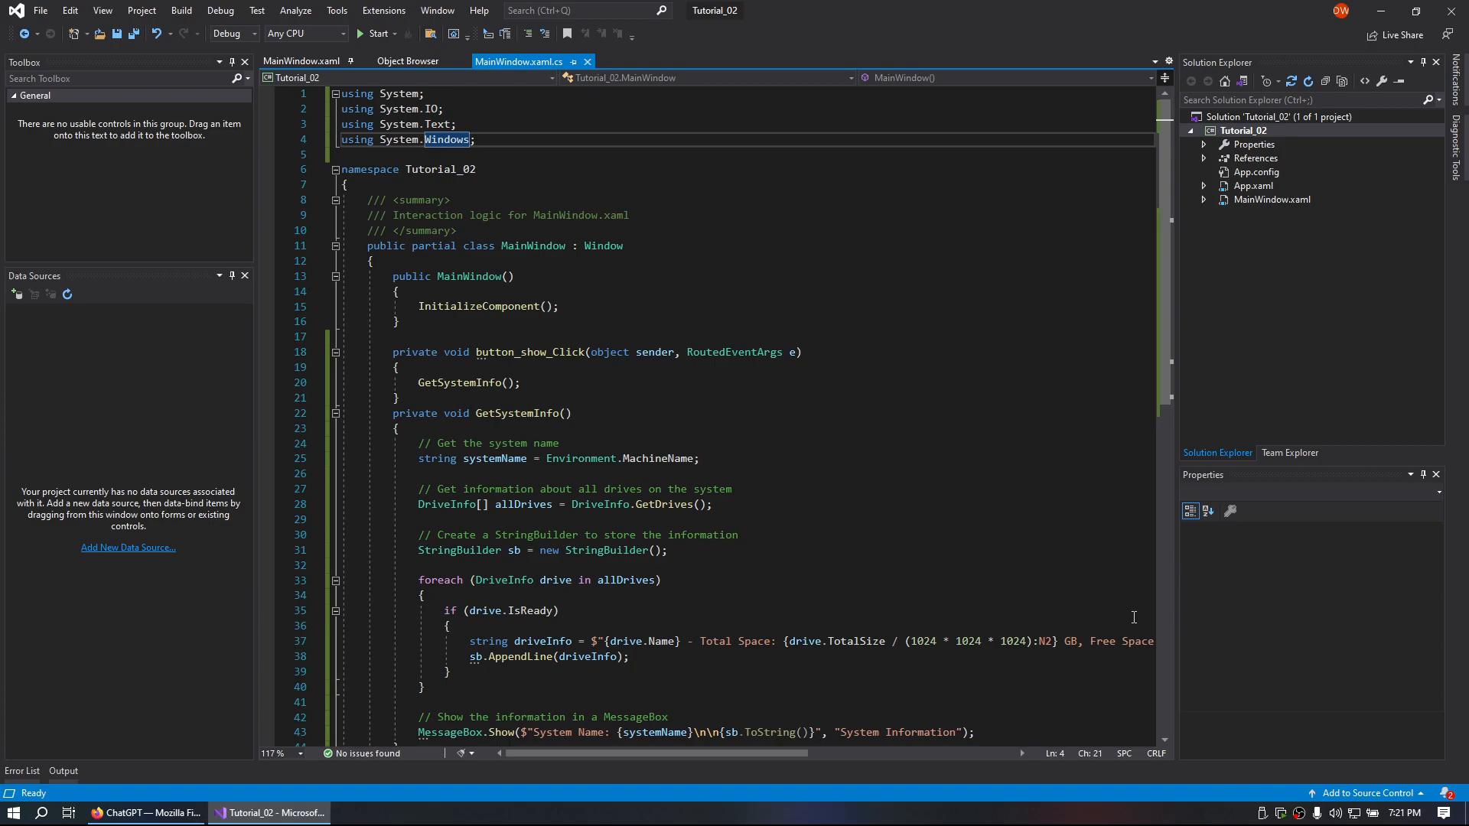
{"action": "mouse_move", "coordinate": [933, 597]}
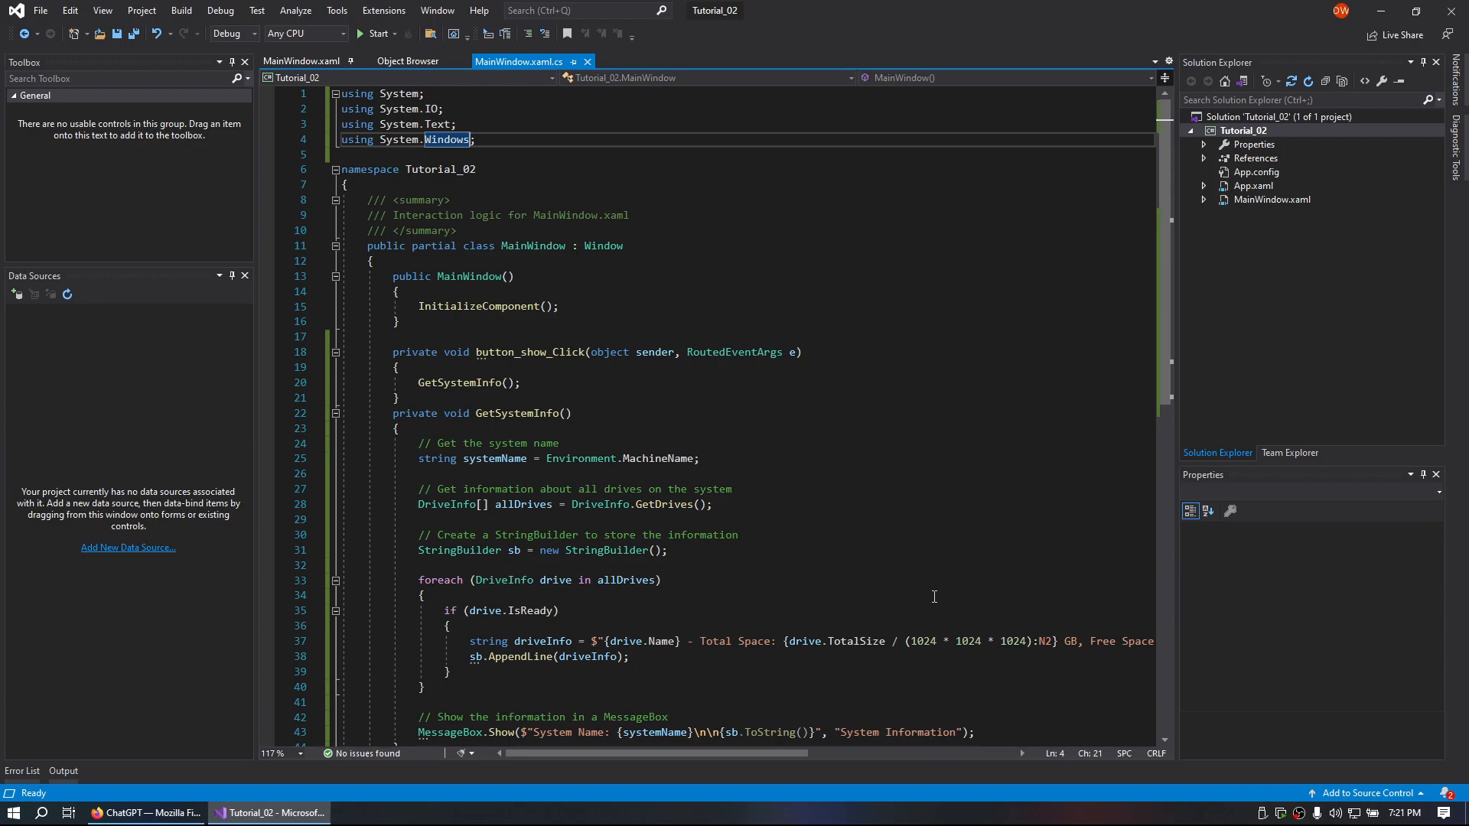
{"action": "mouse_move", "coordinate": [934, 604]}
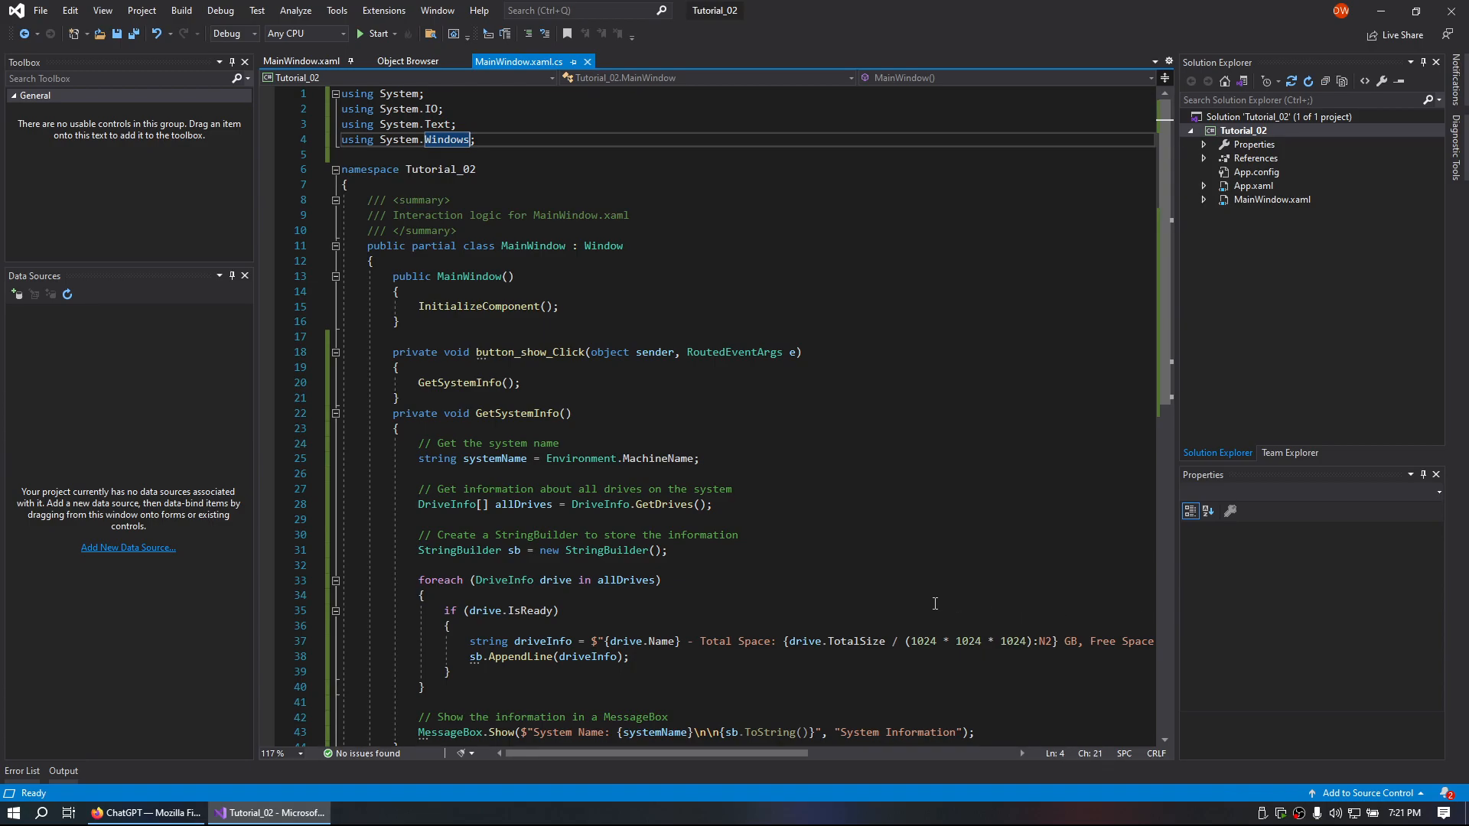